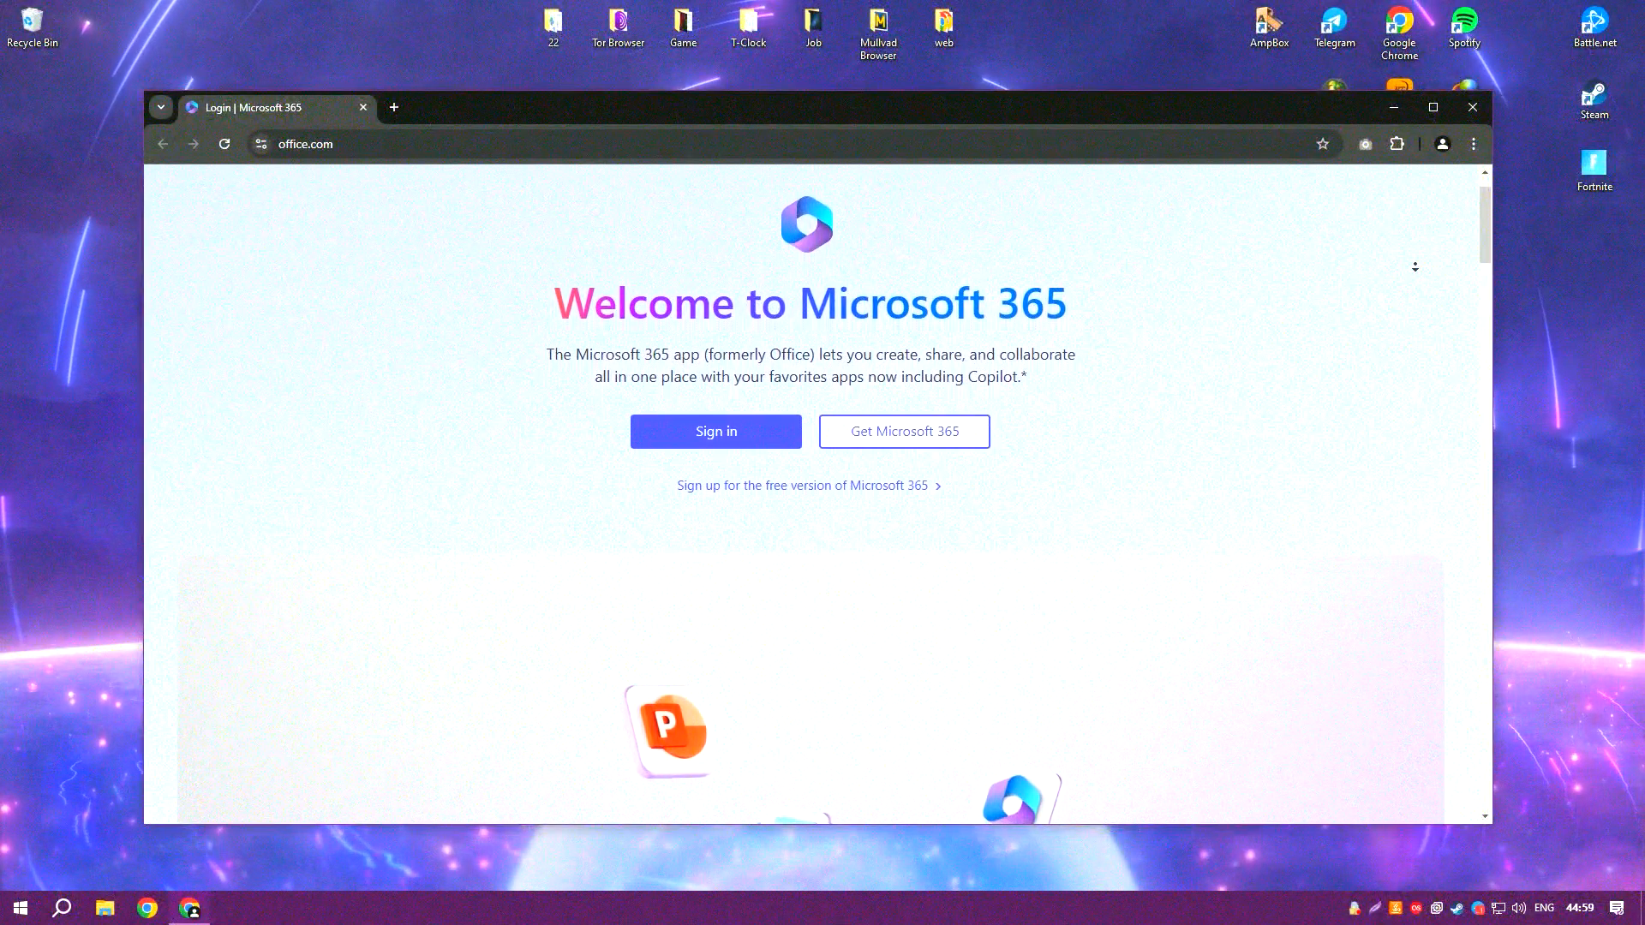
# Step: Find and open the Example.rar archive from the desktop
pyautogui.scroll(3)
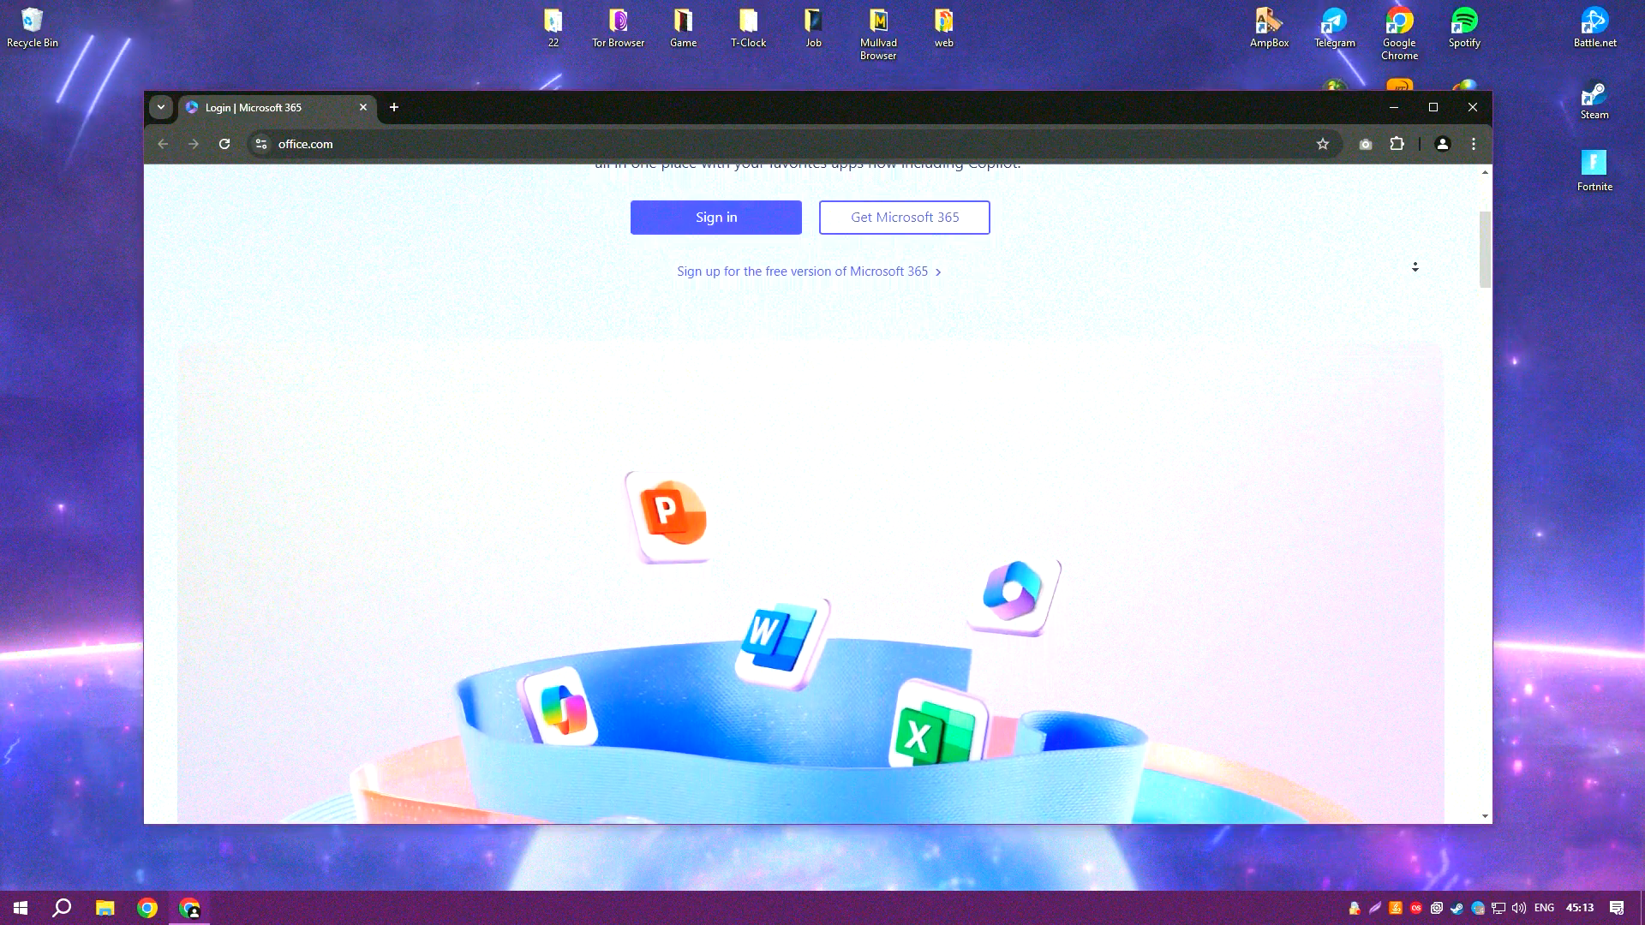
pyautogui.scroll(3)
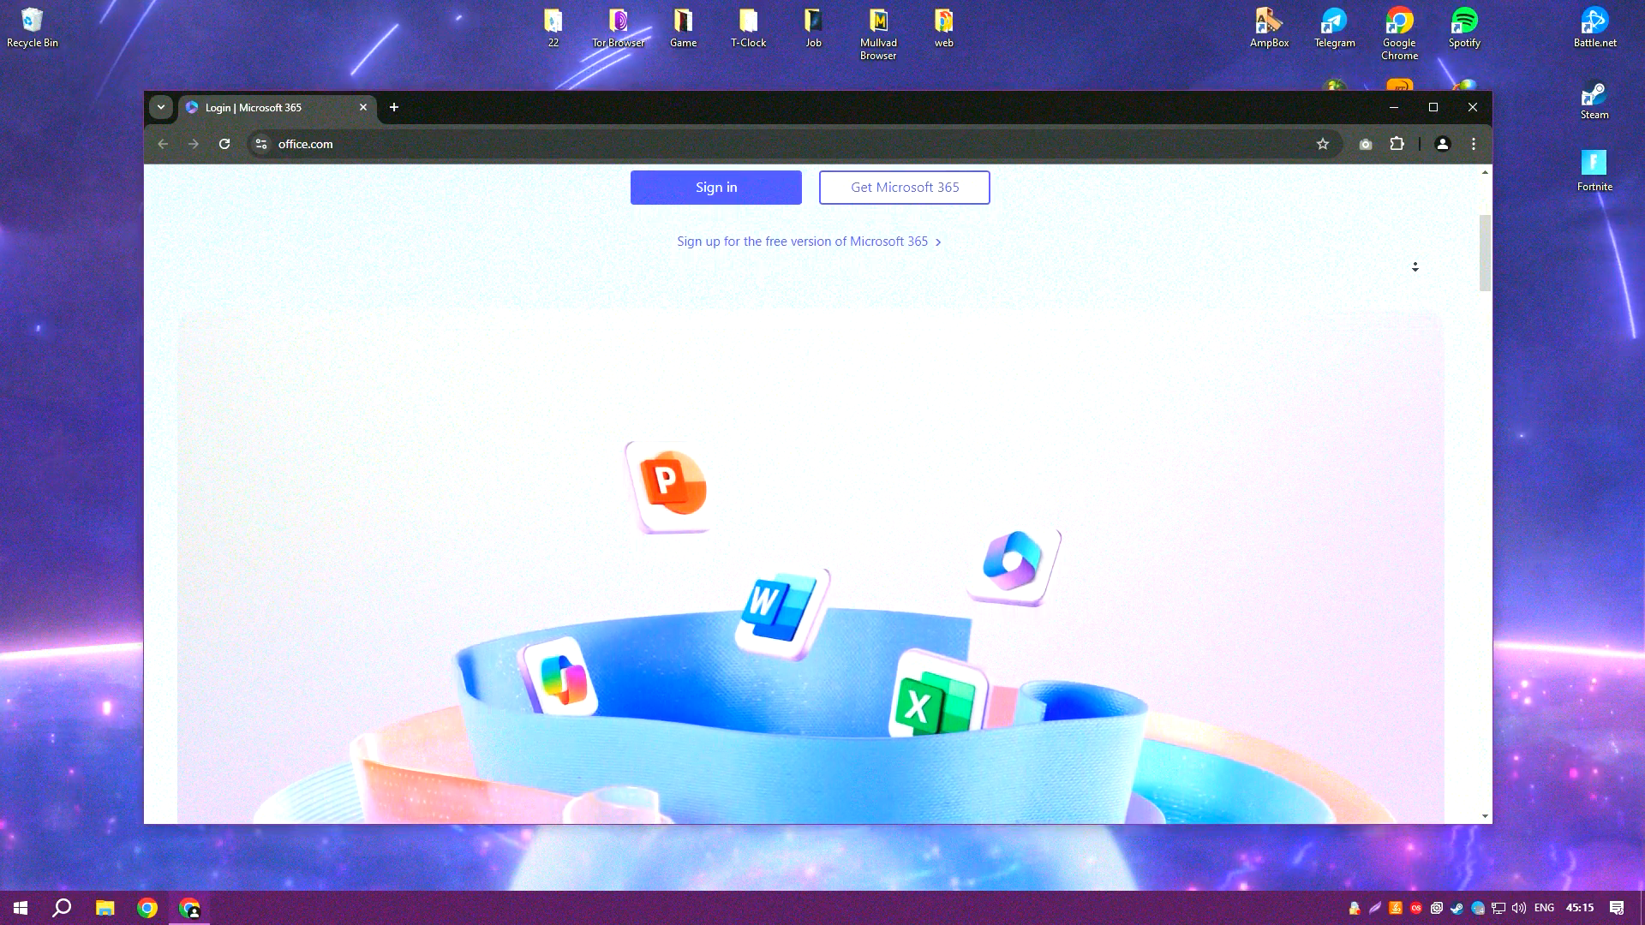
pyautogui.scroll(-3)
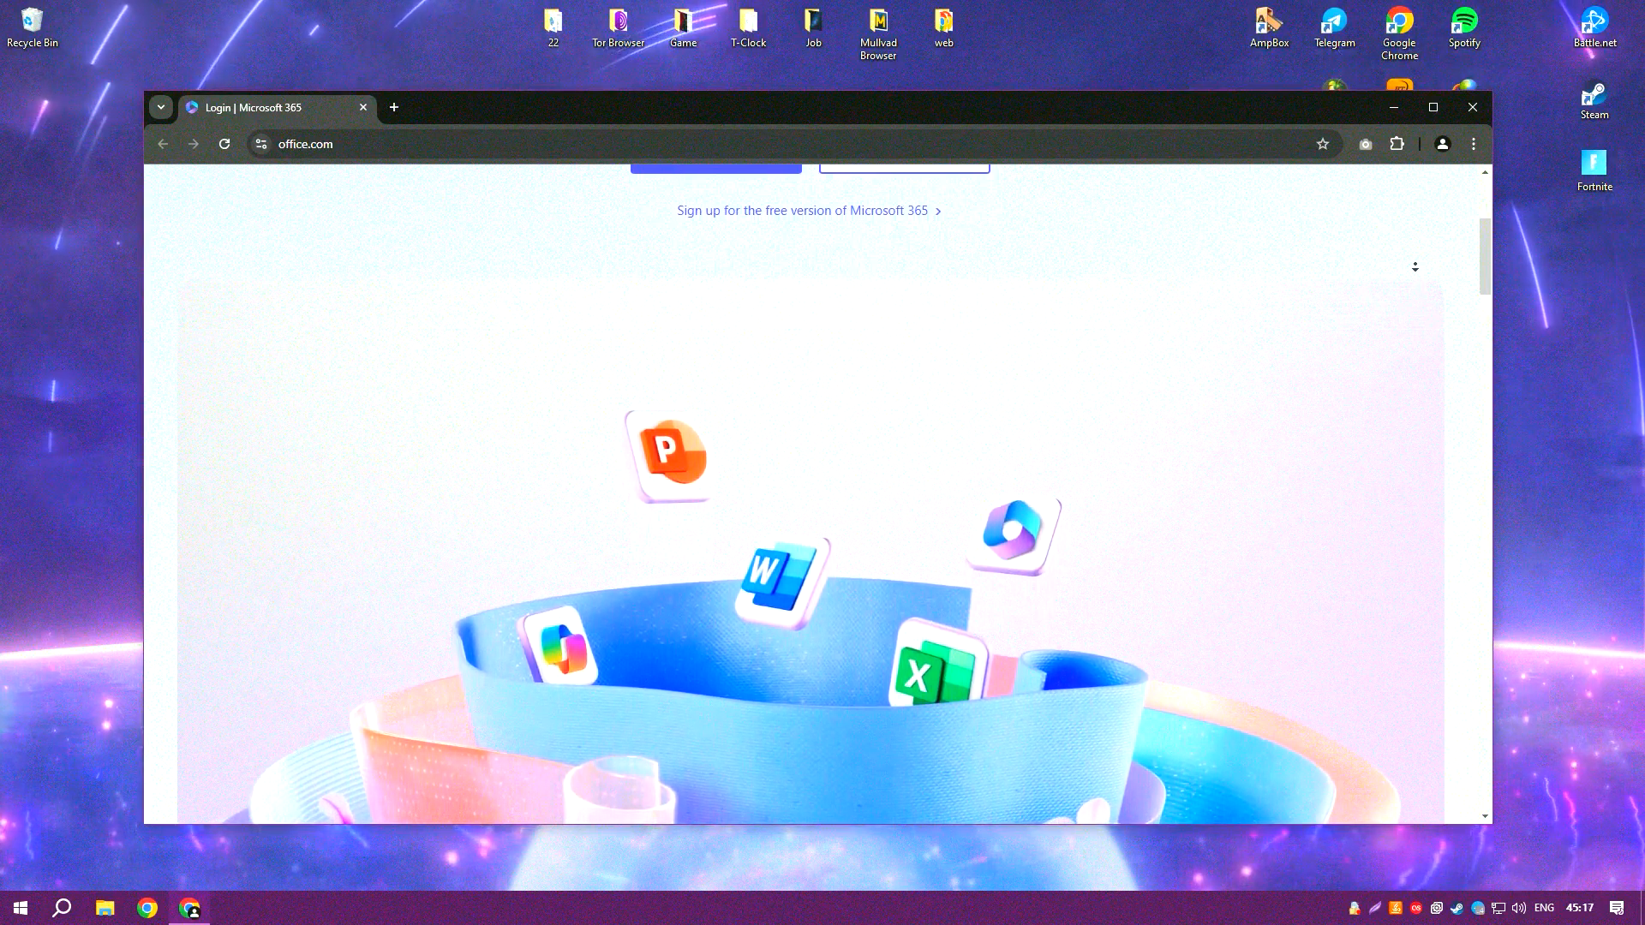
pyautogui.scroll(3)
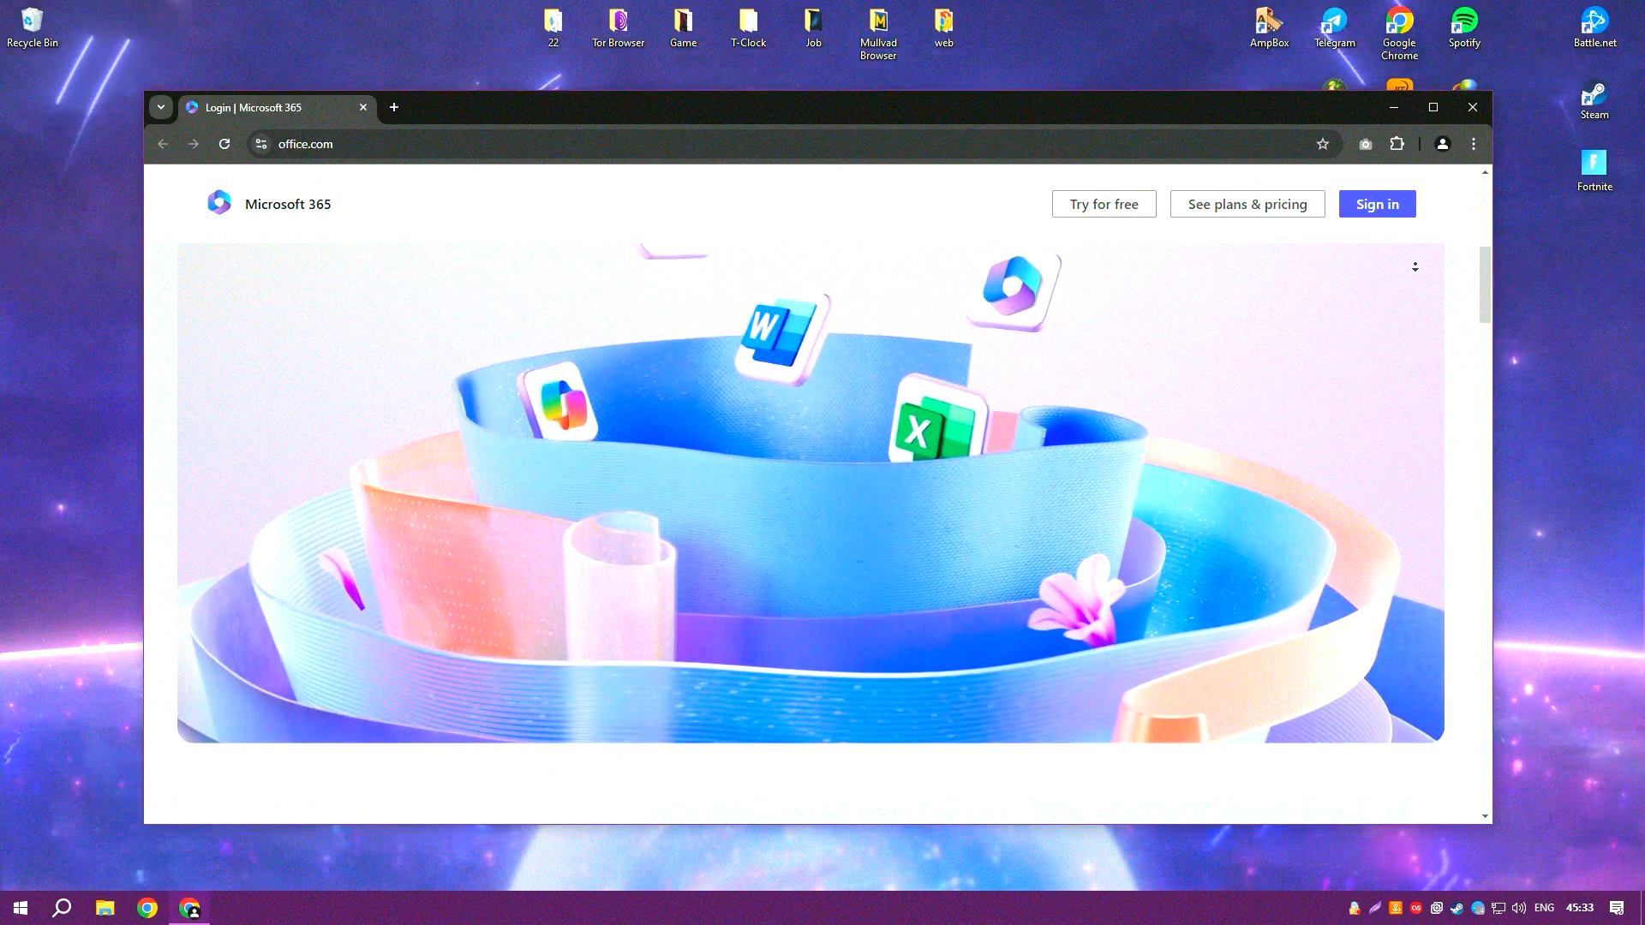
pyautogui.scroll(-3)
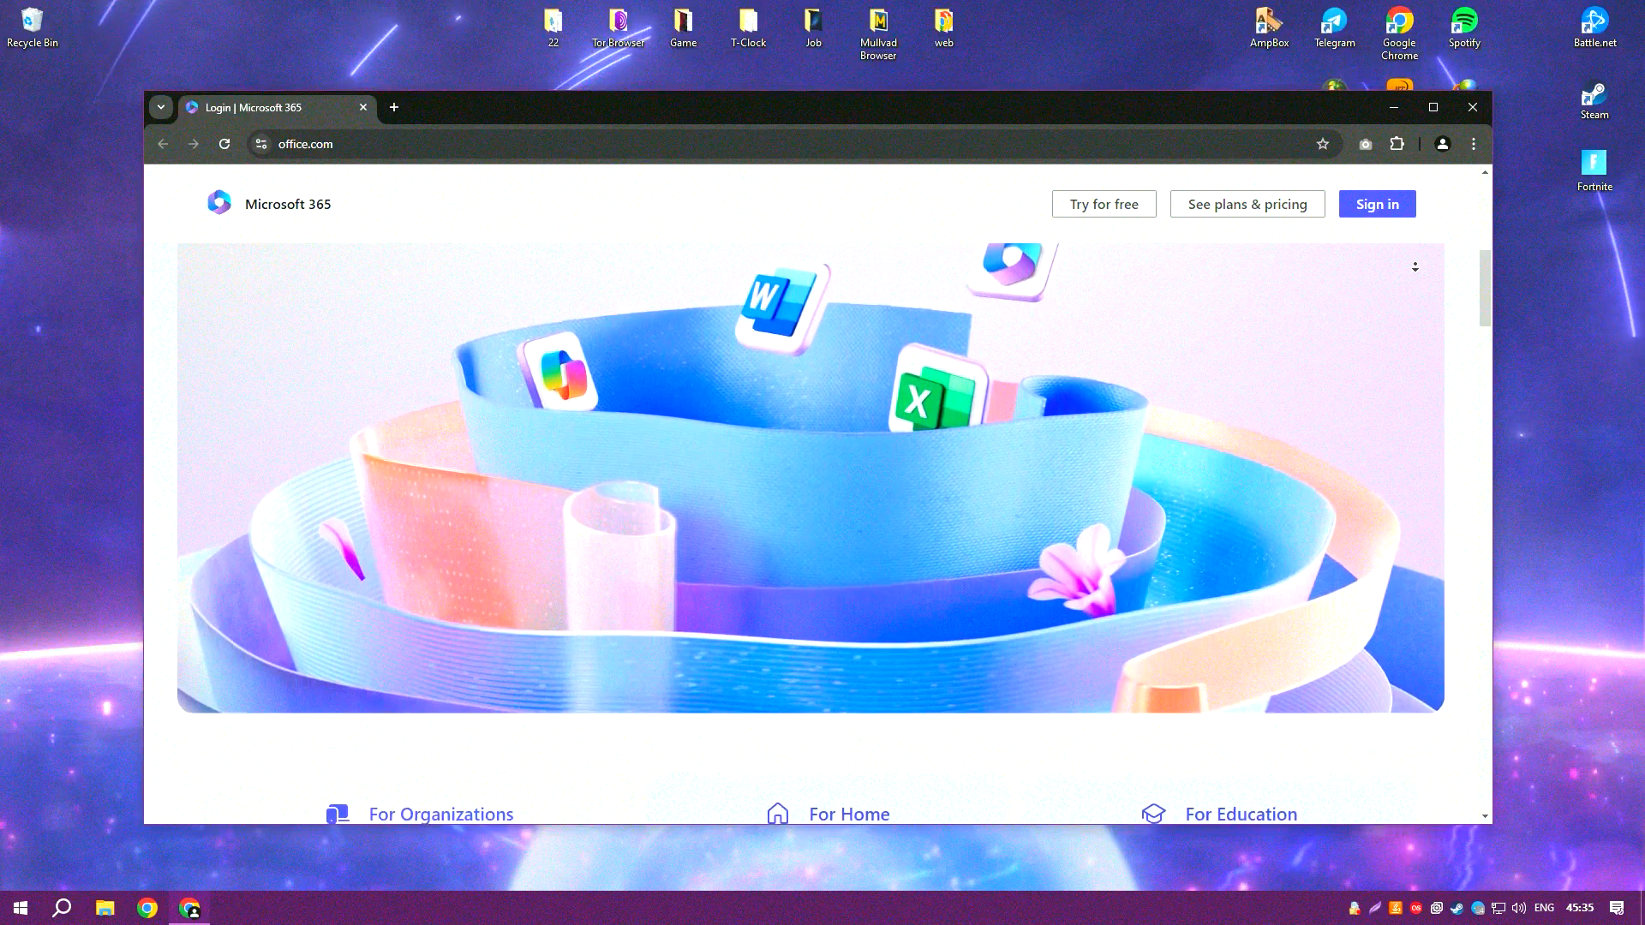
pyautogui.scroll(-3)
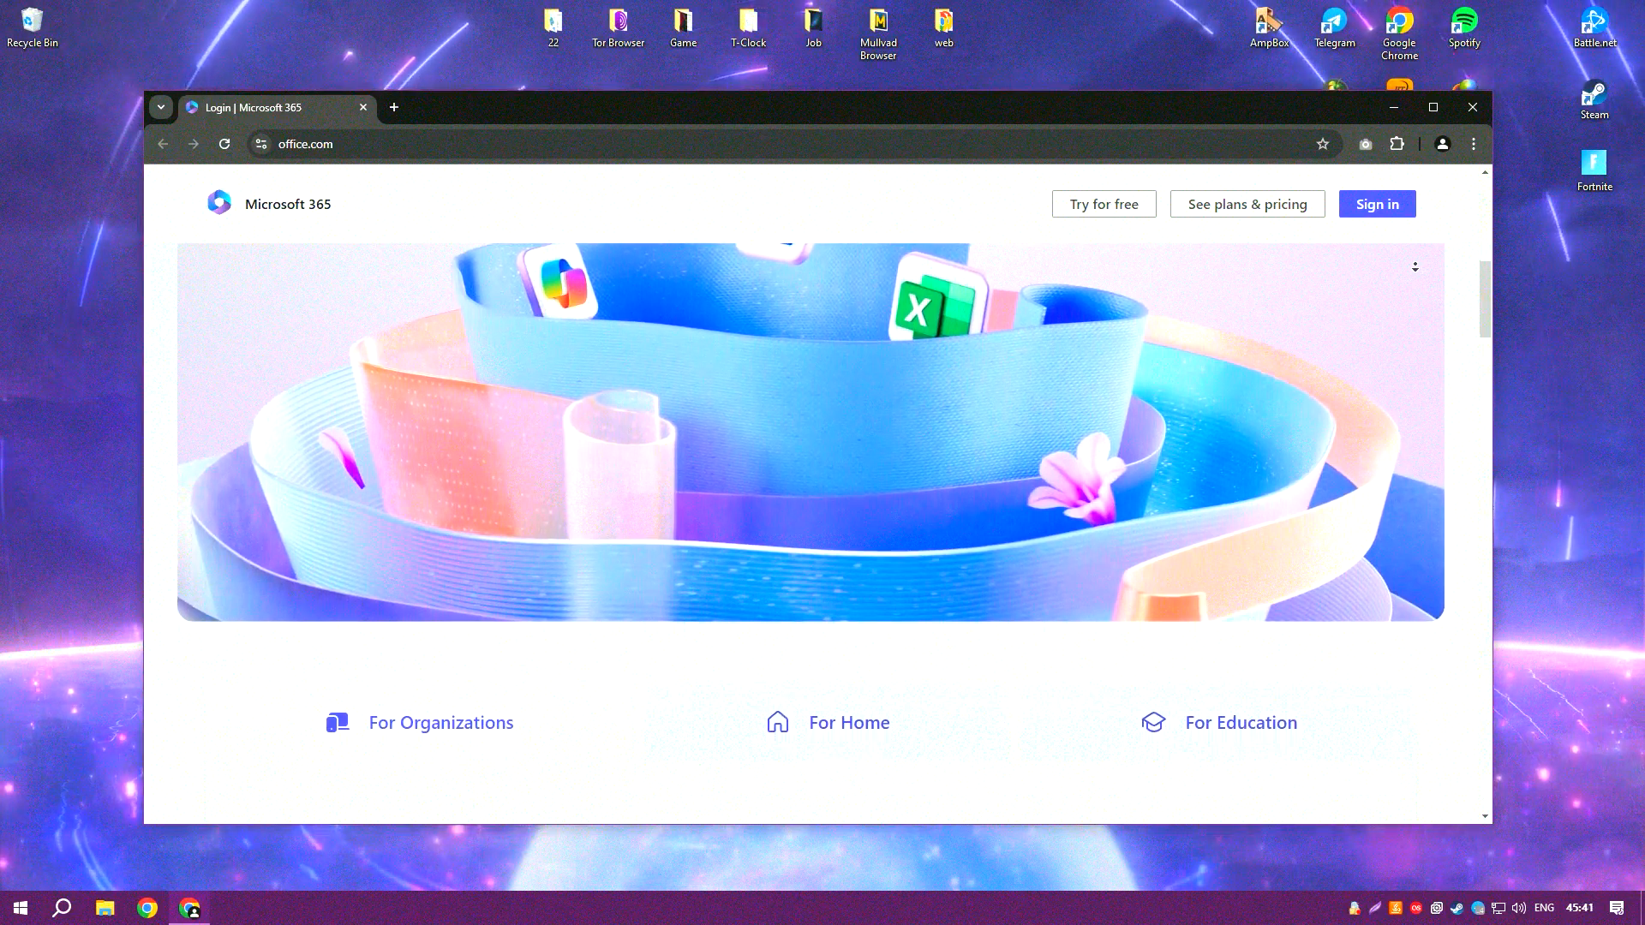
pyautogui.scroll(-3)
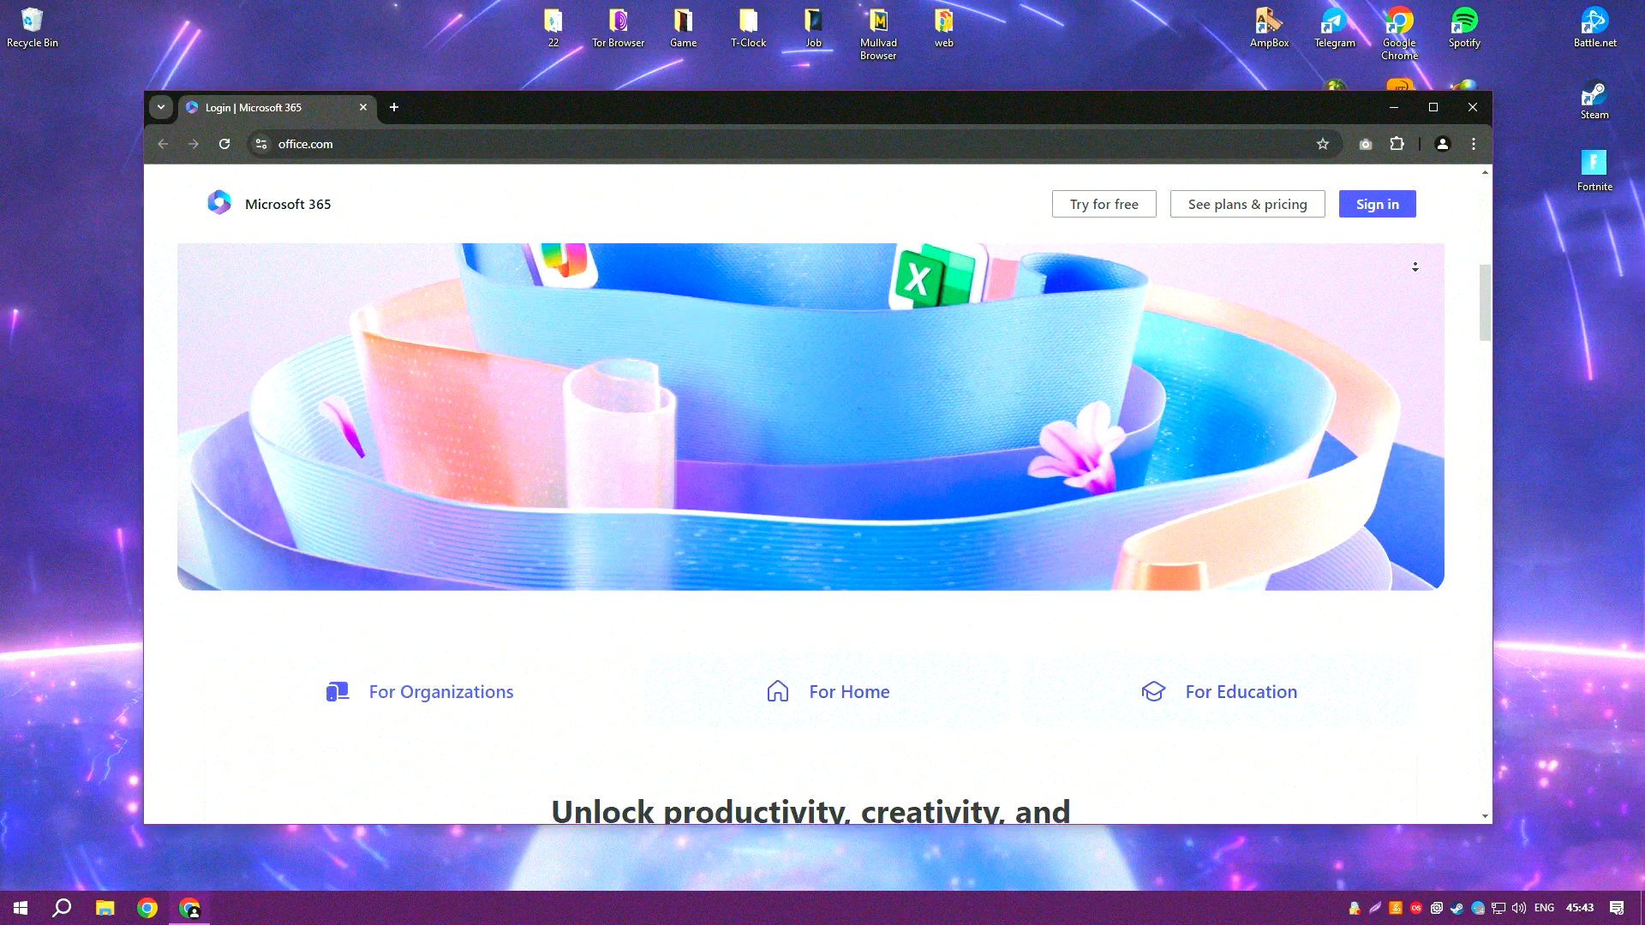
pyautogui.scroll(-3)
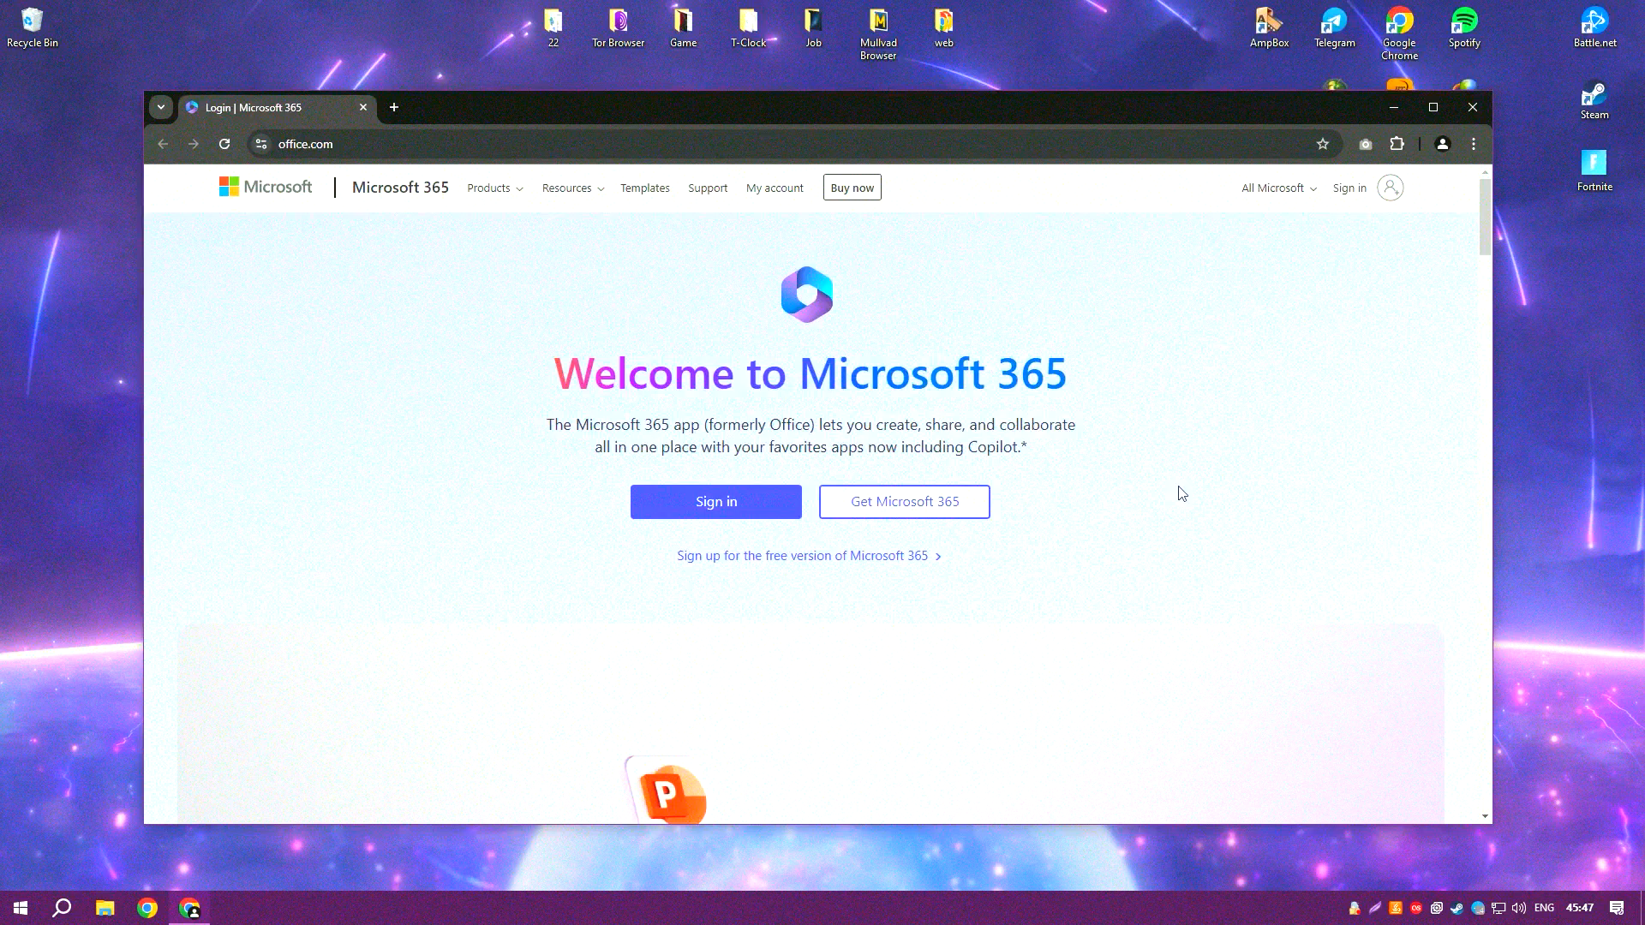
pyautogui.scroll(-3)
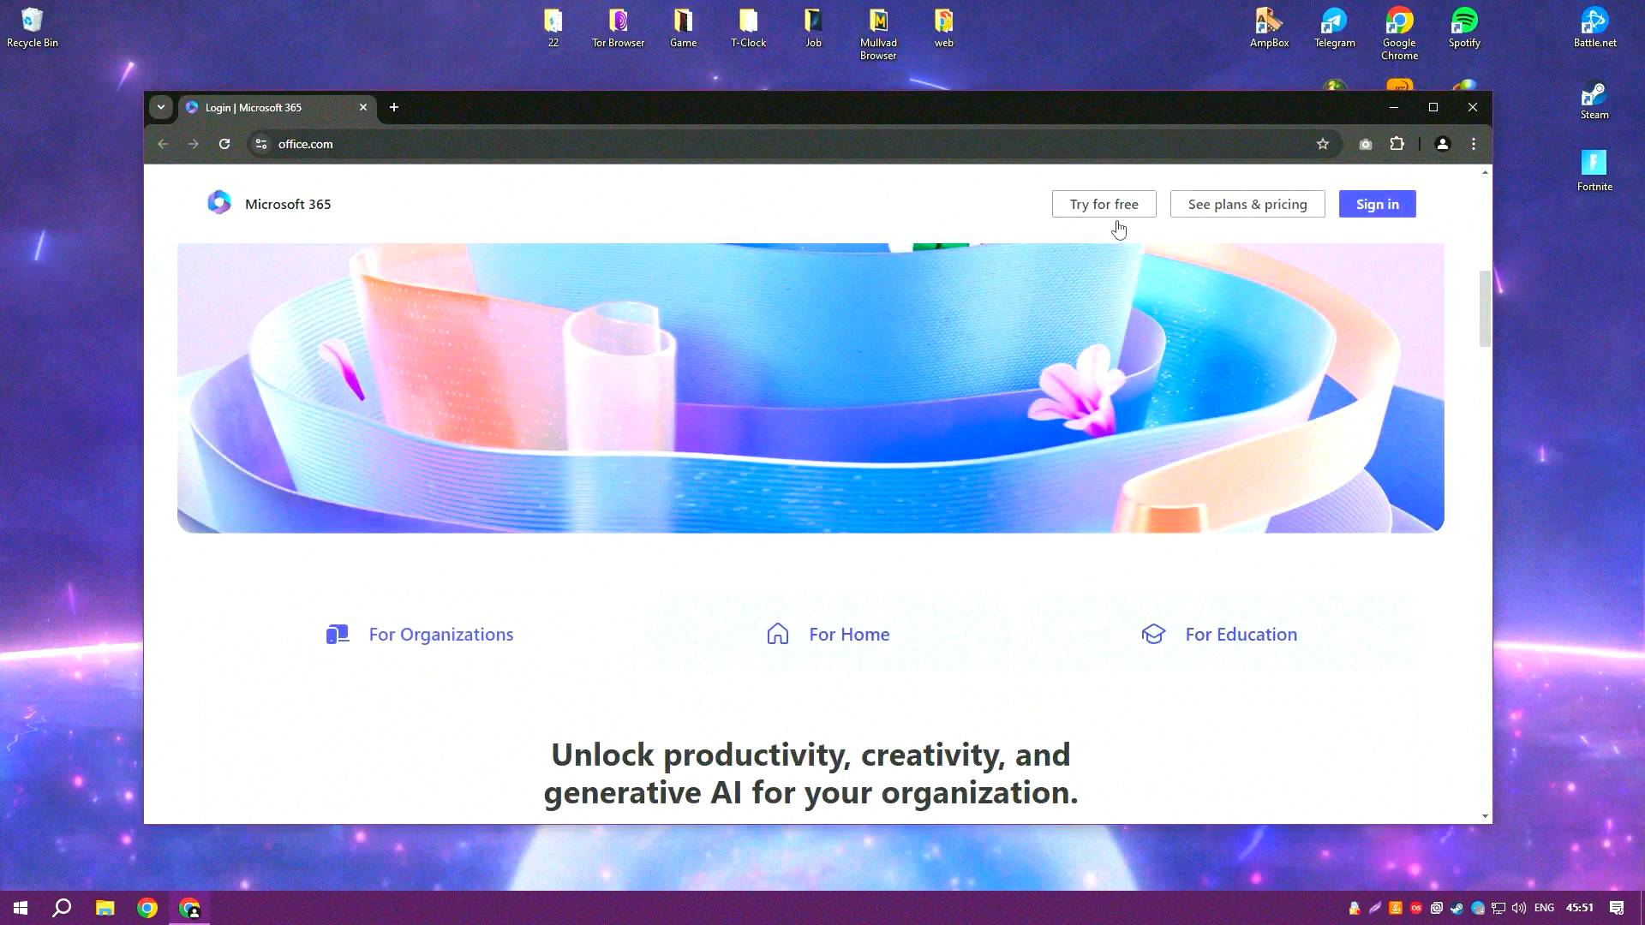
pyautogui.click(1471, 107)
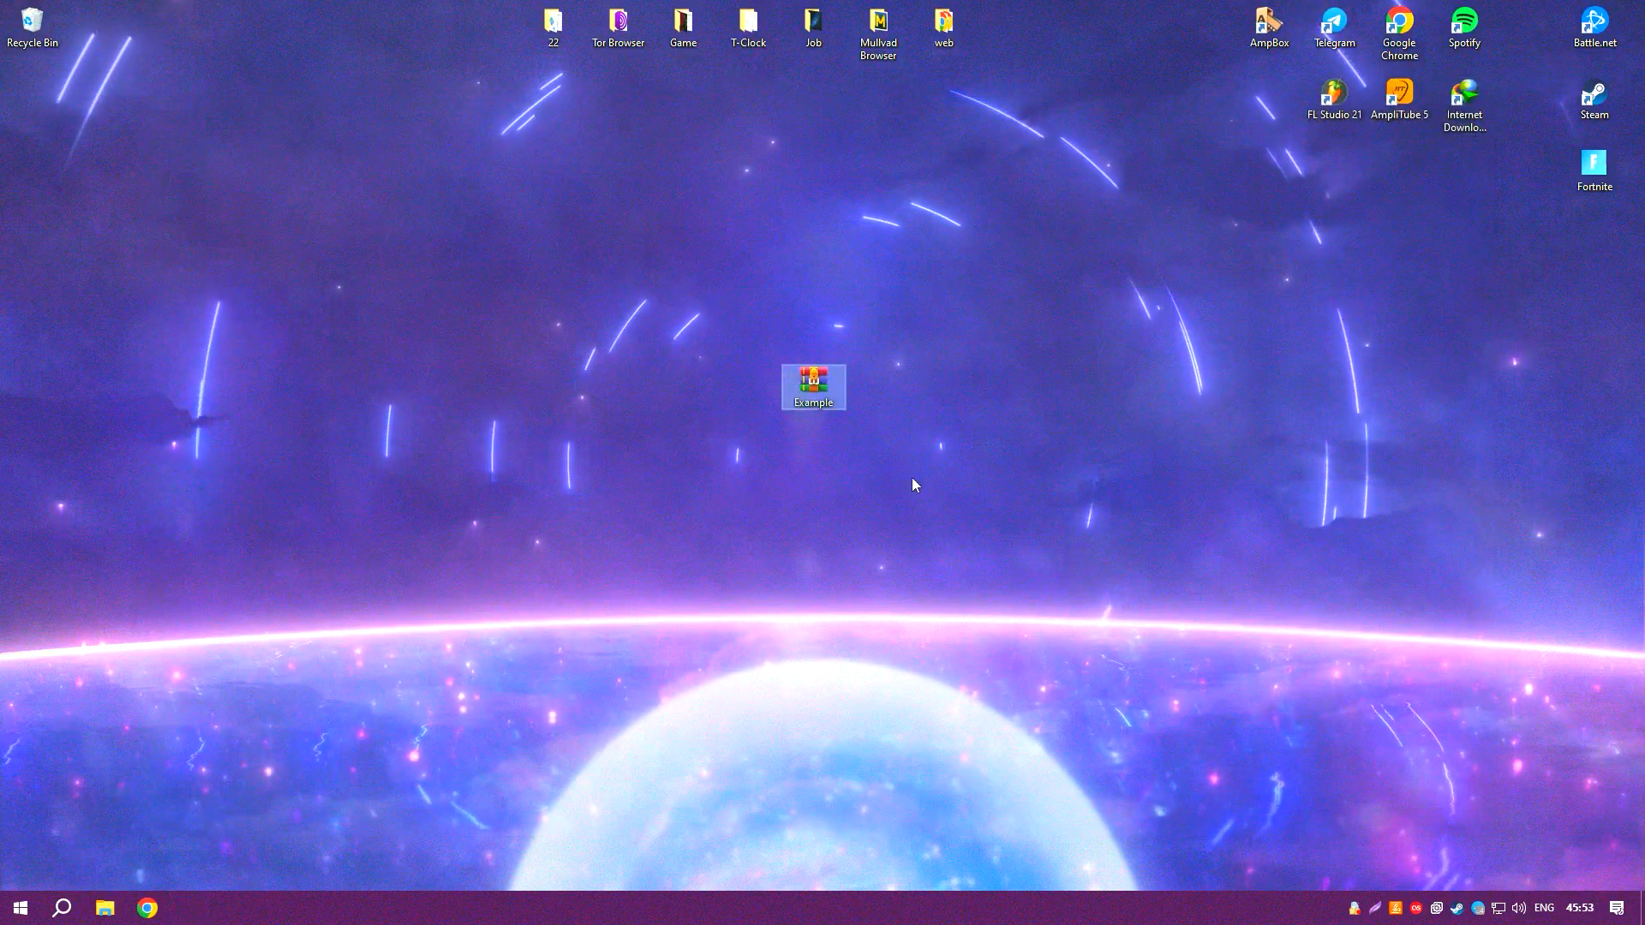
pyautogui.doubleClick(813, 386)
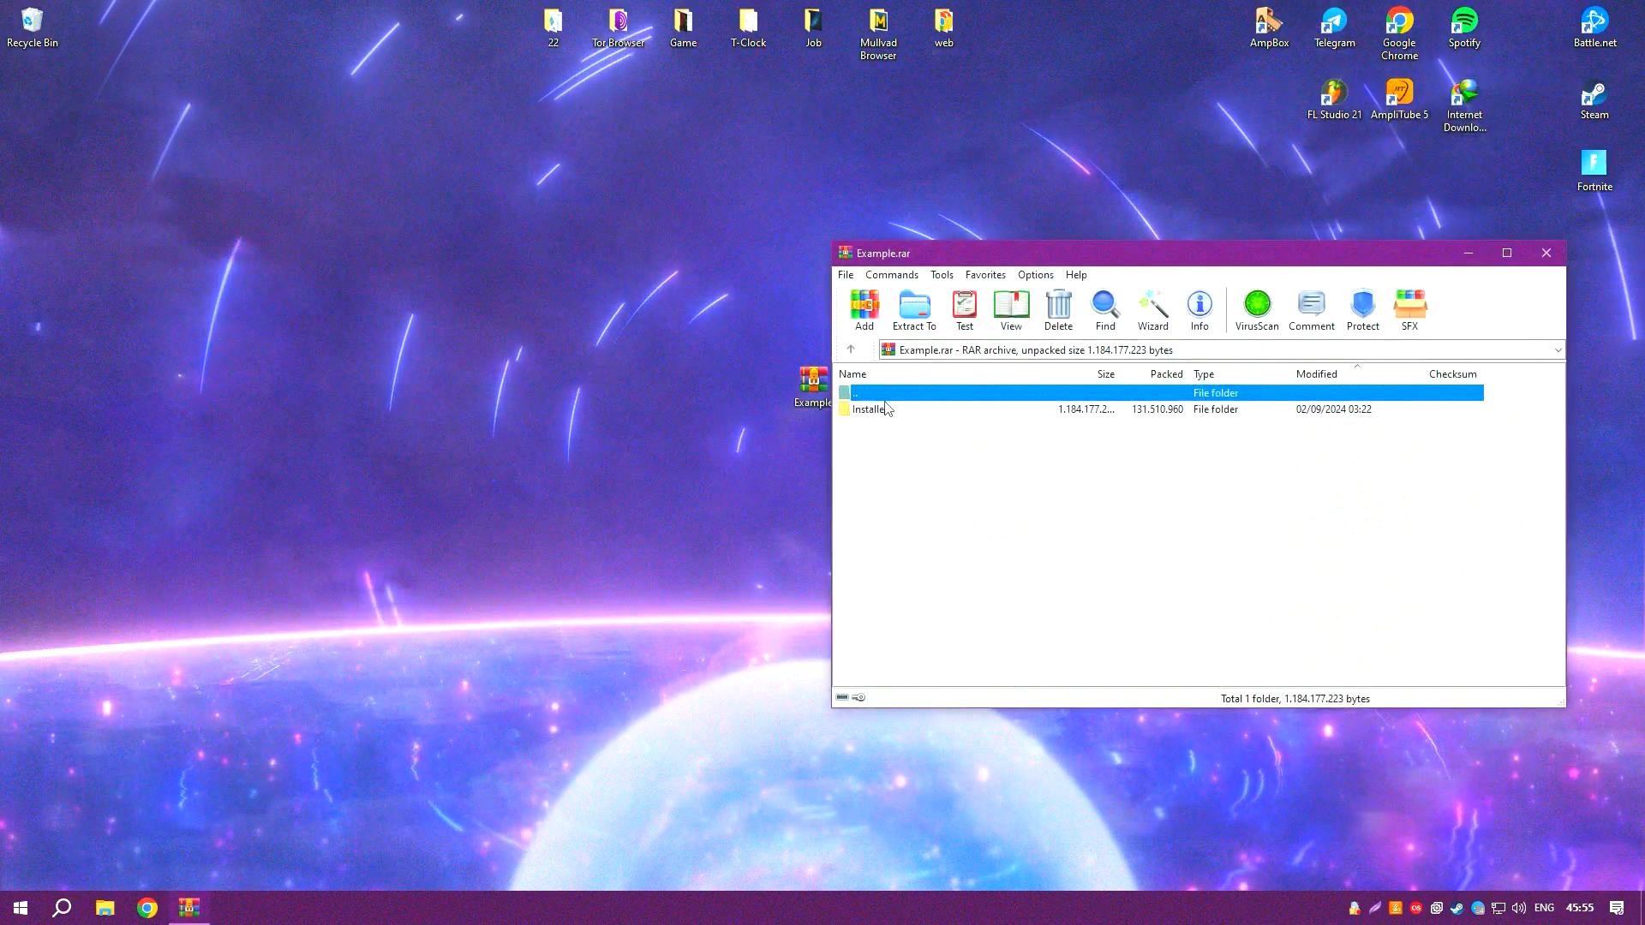
# Step: Unlock the Installer folder with the password, extract it to the desktop, and close WinRAR
pyautogui.doubleClick(869, 409)
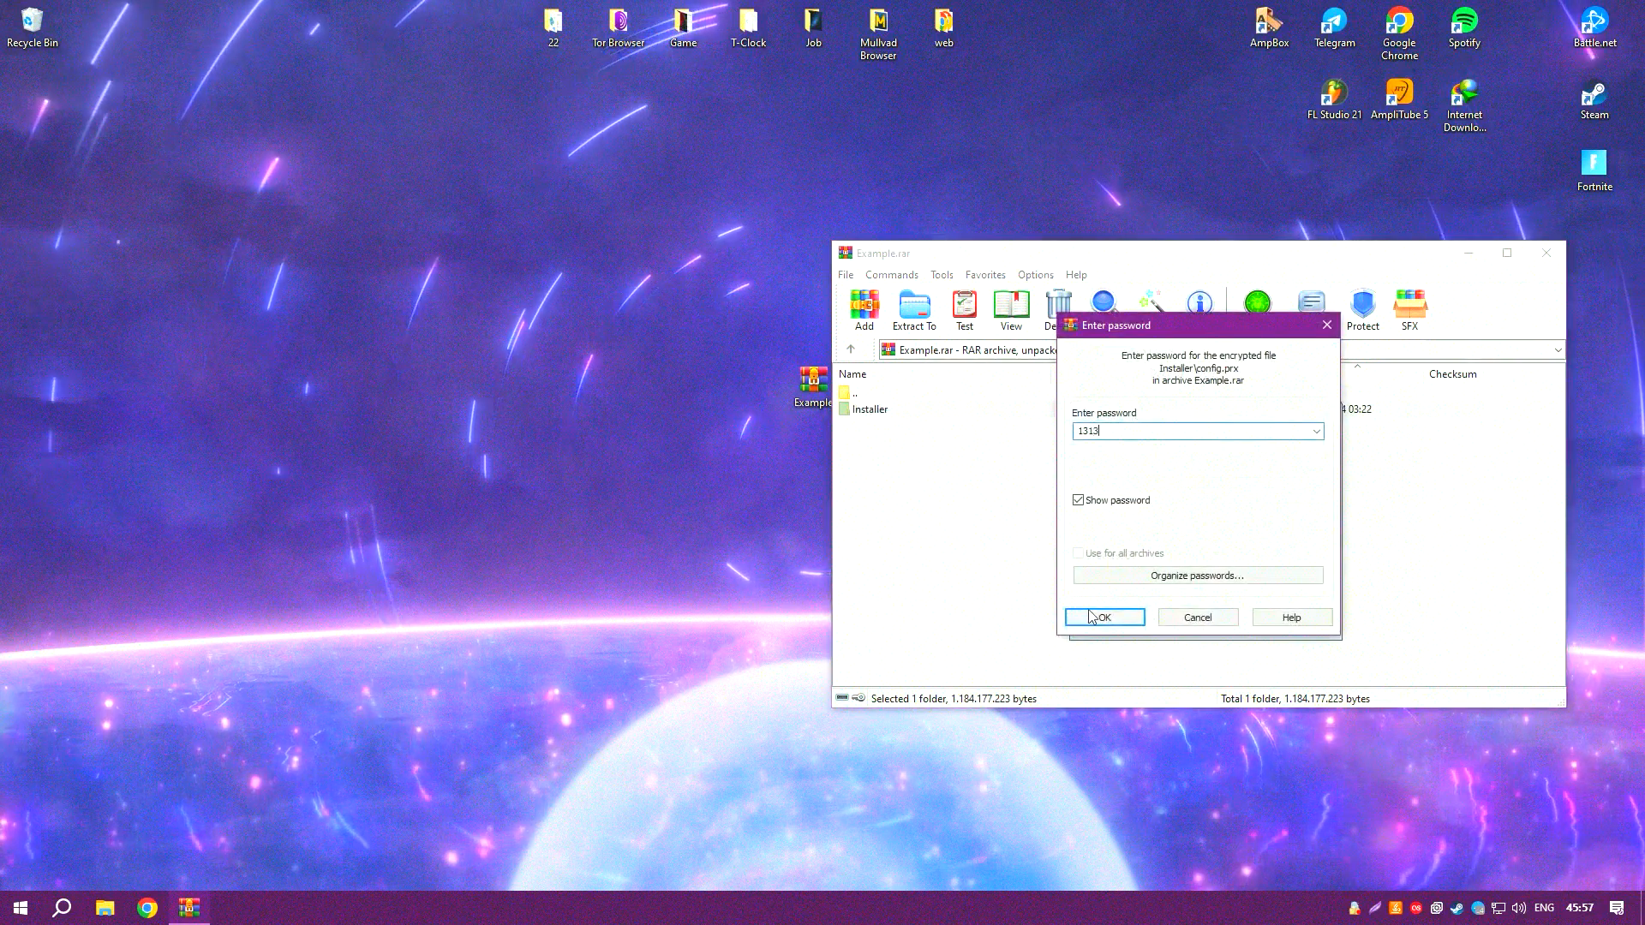
pyautogui.click(1101, 617)
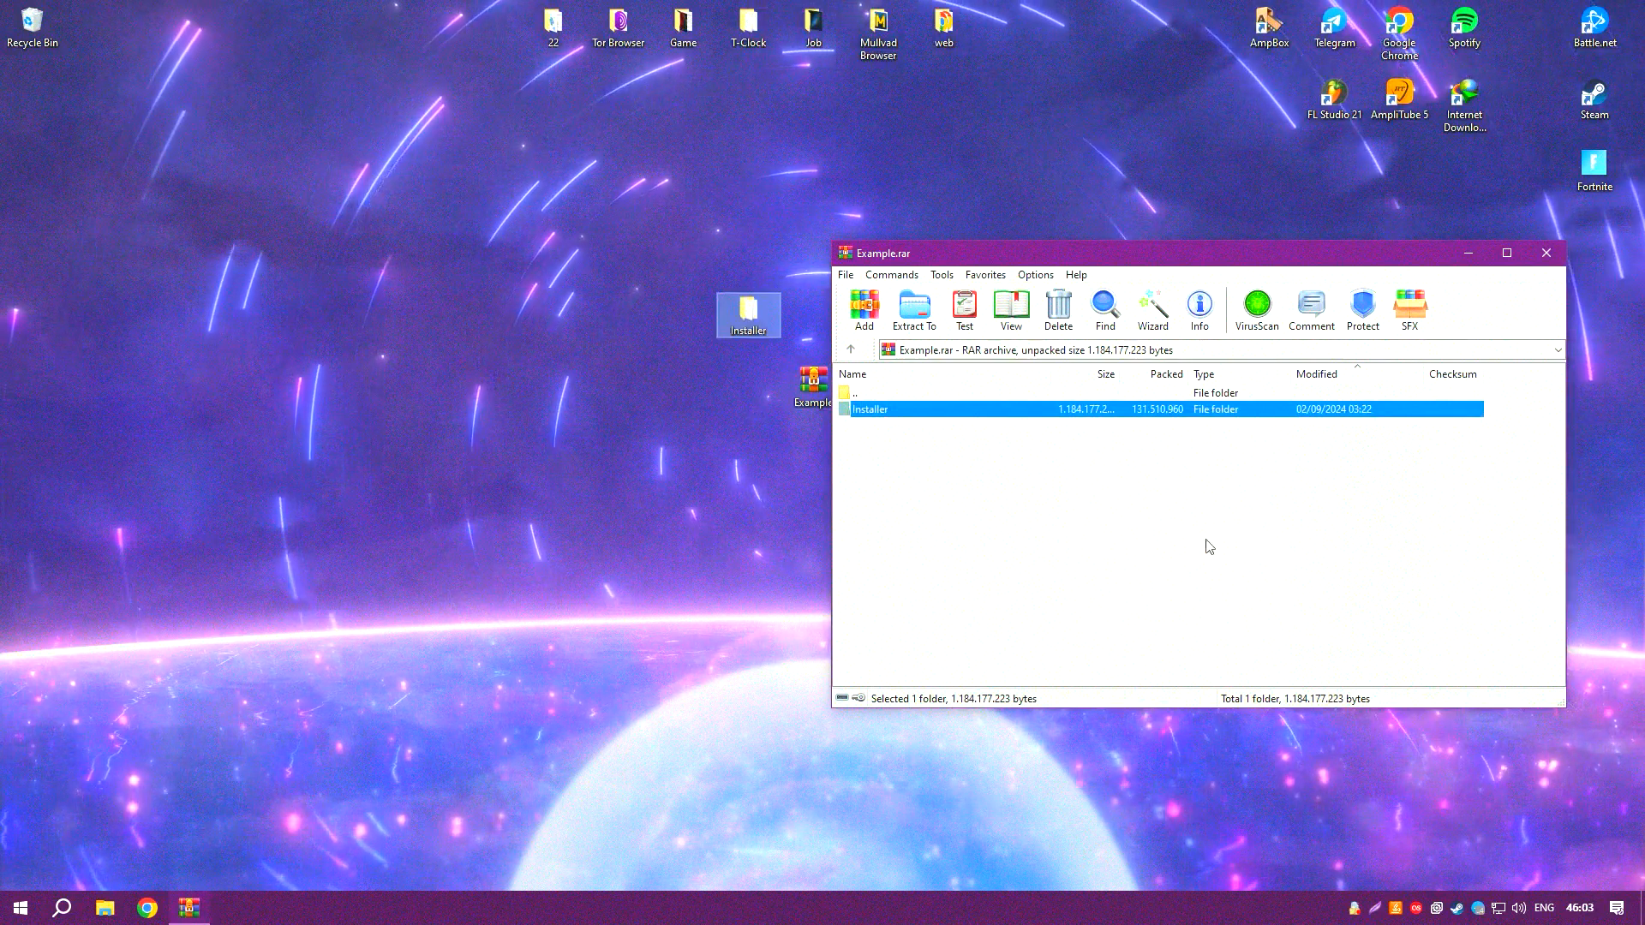
pyautogui.click(1544, 253)
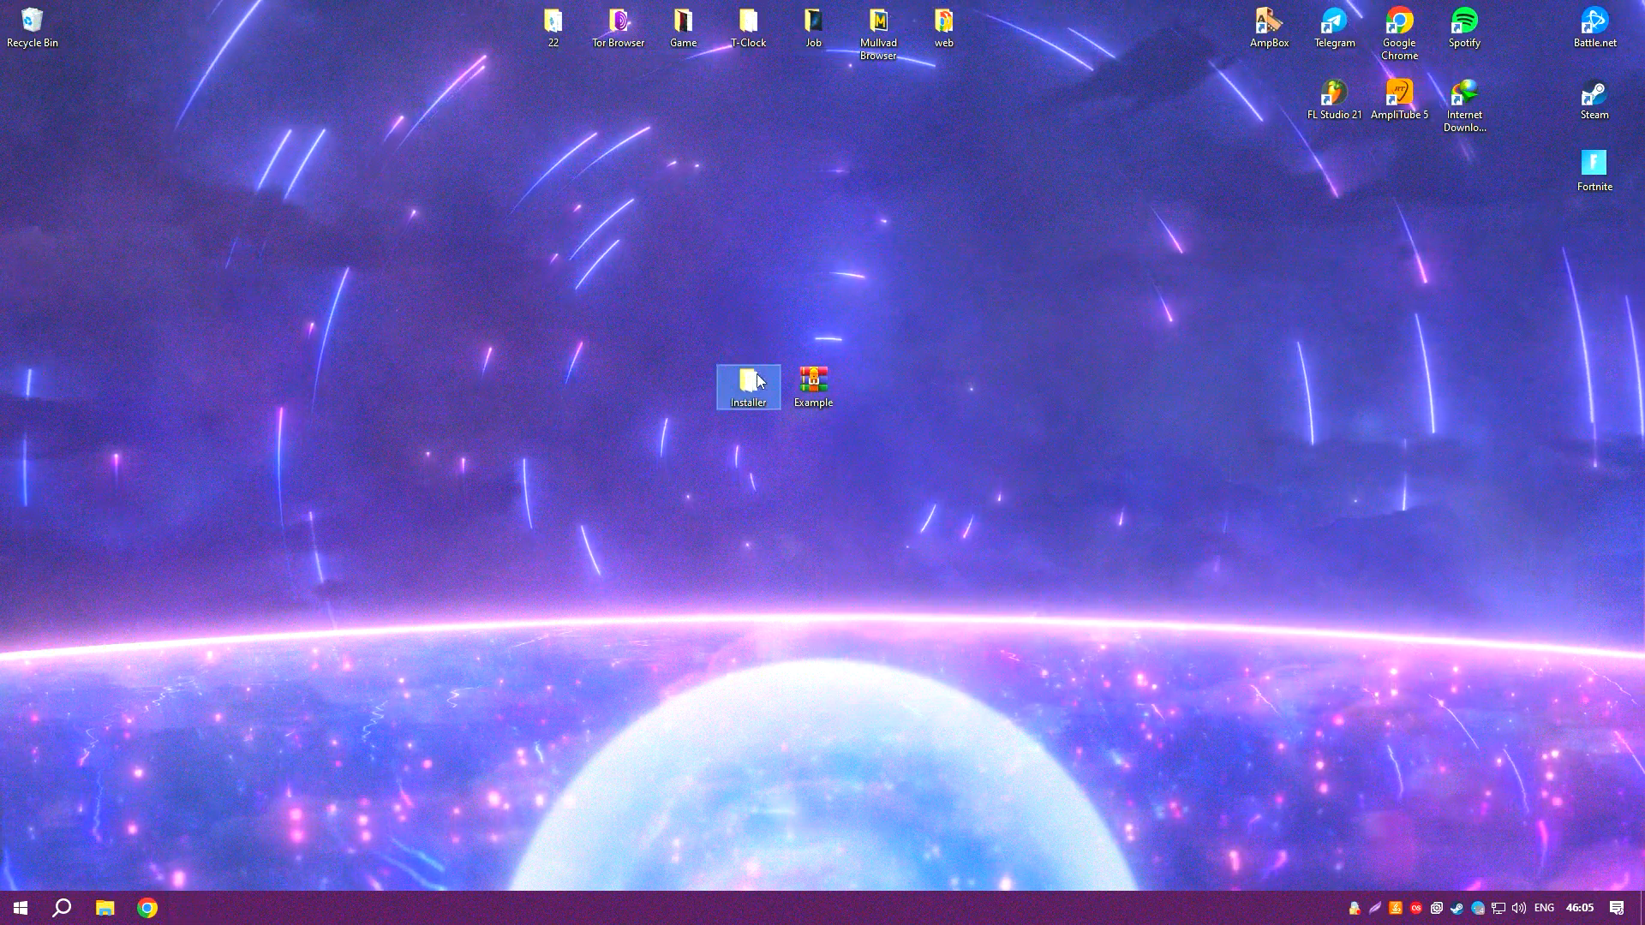
# Step: Run Setup from the Installer folder and confirm English as the language
pyautogui.doubleClick(747, 380)
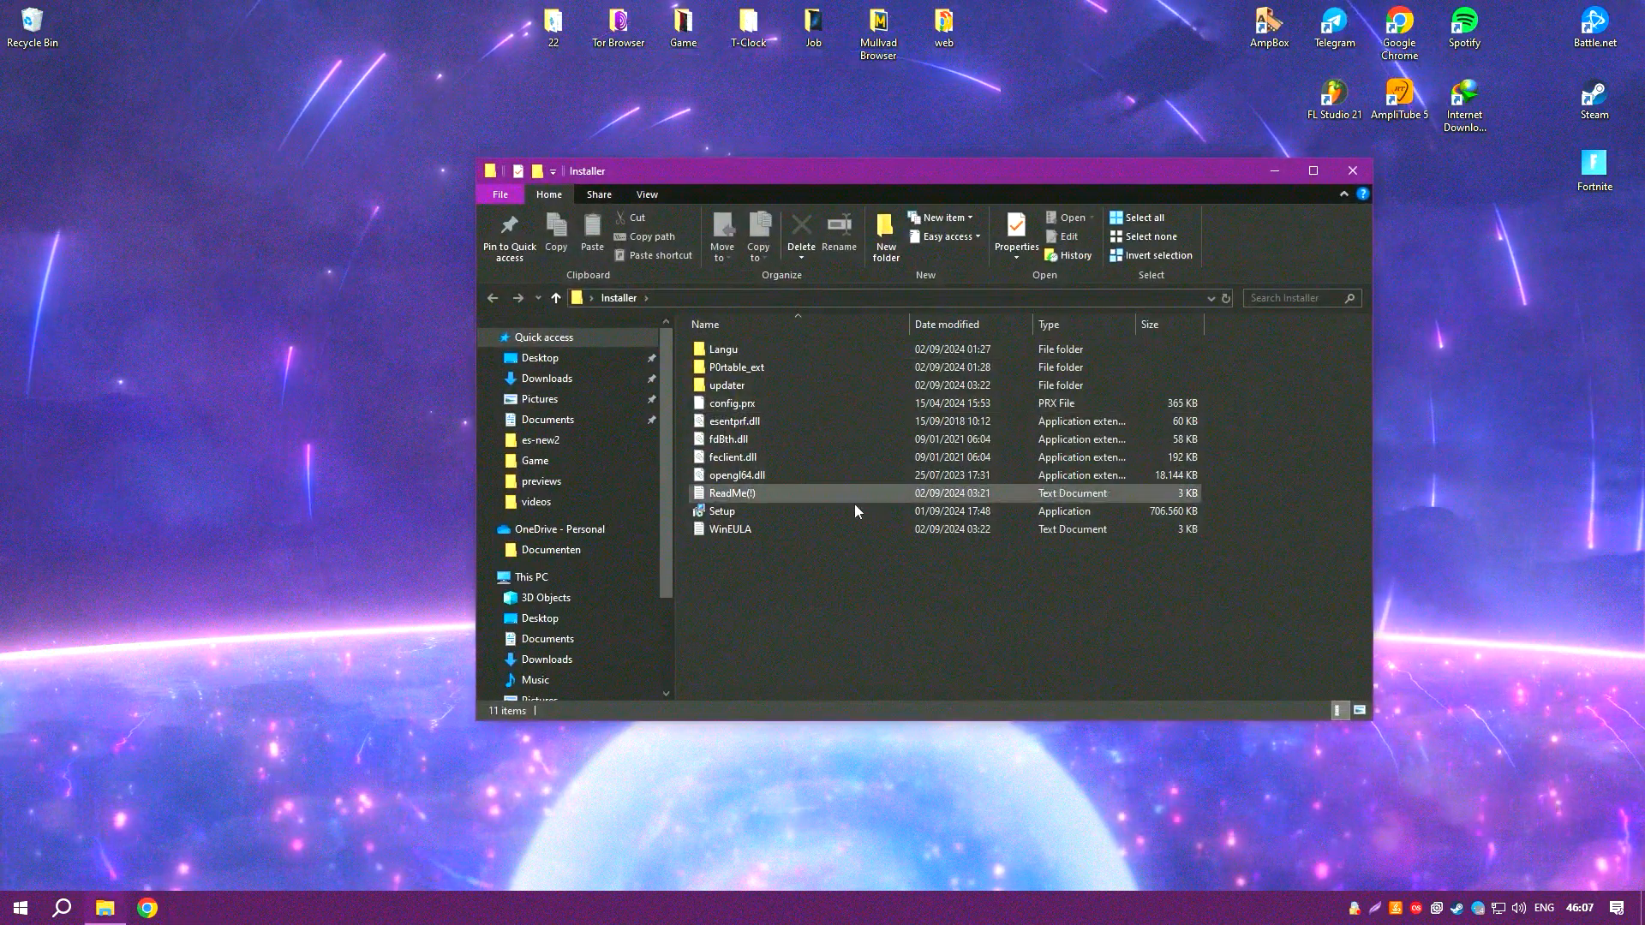
pyautogui.doubleClick(720, 510)
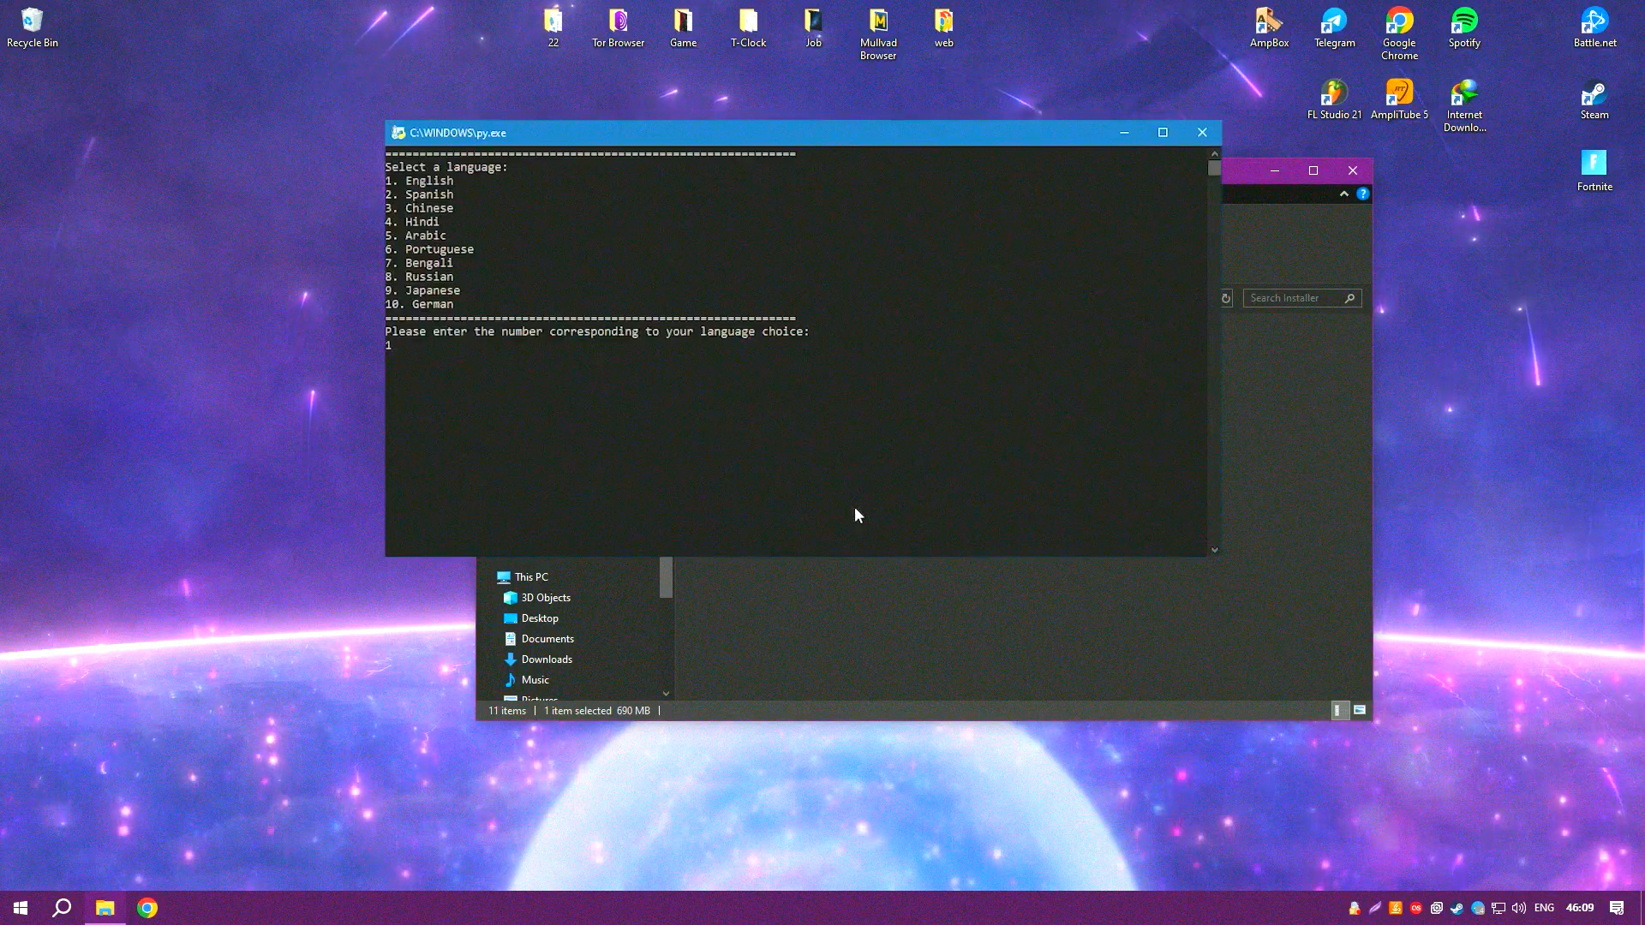
pyautogui.press('Return')
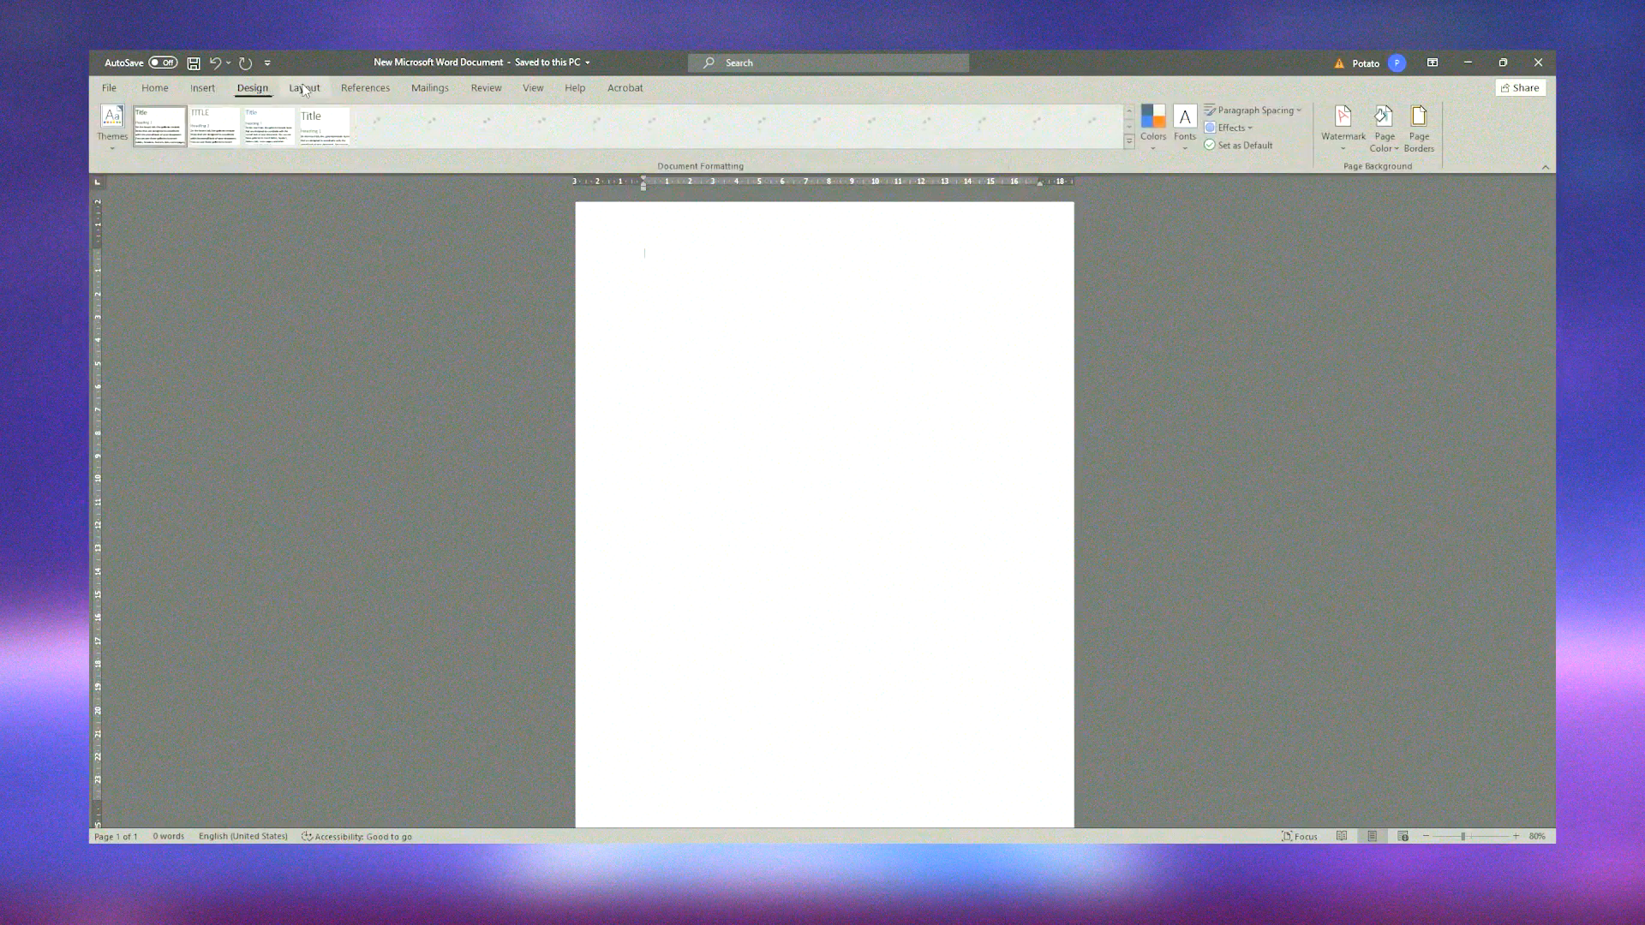
# Step: Browse the References, Review, Help and View ribbon tabs
pyautogui.click(365, 87)
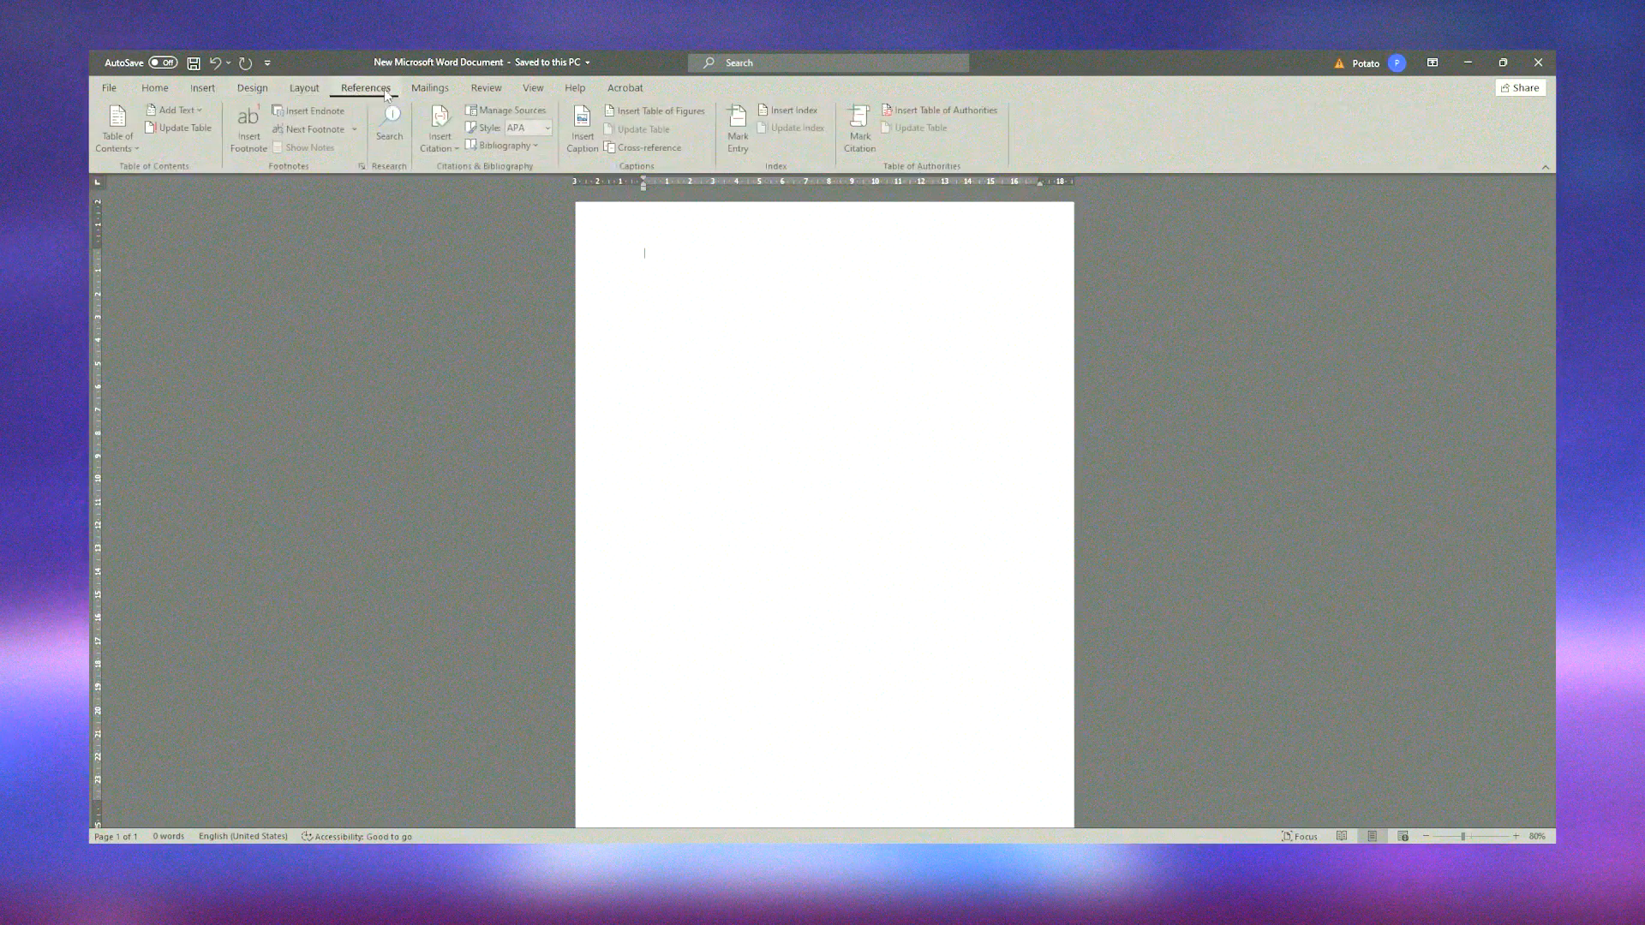
pyautogui.click(485, 87)
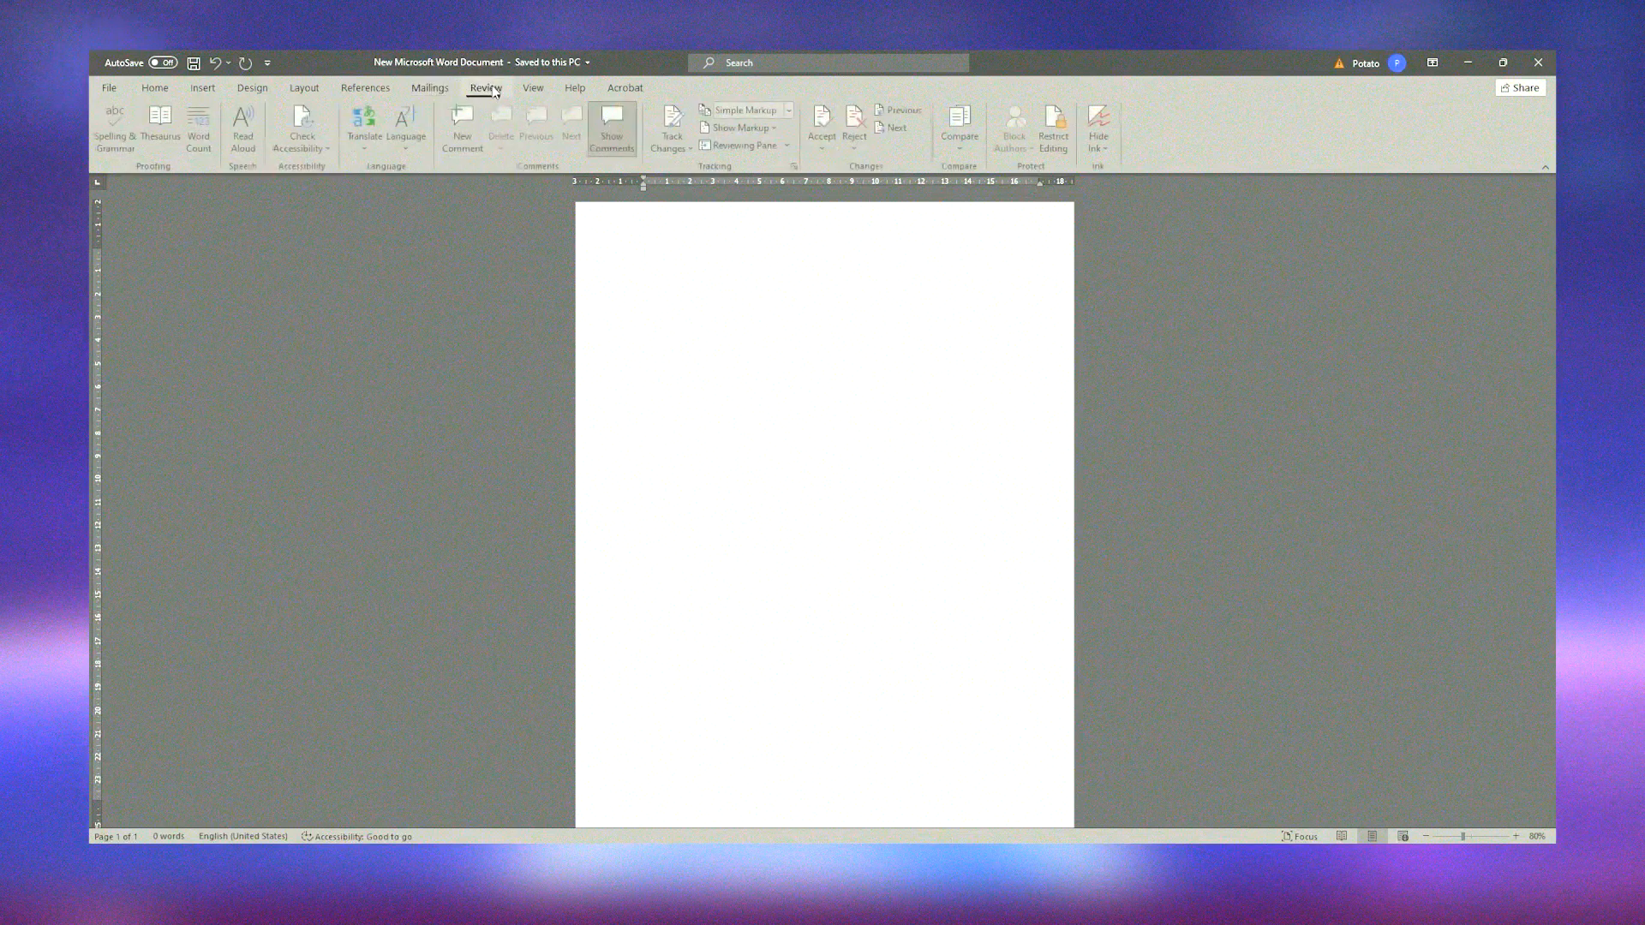
pyautogui.click(575, 87)
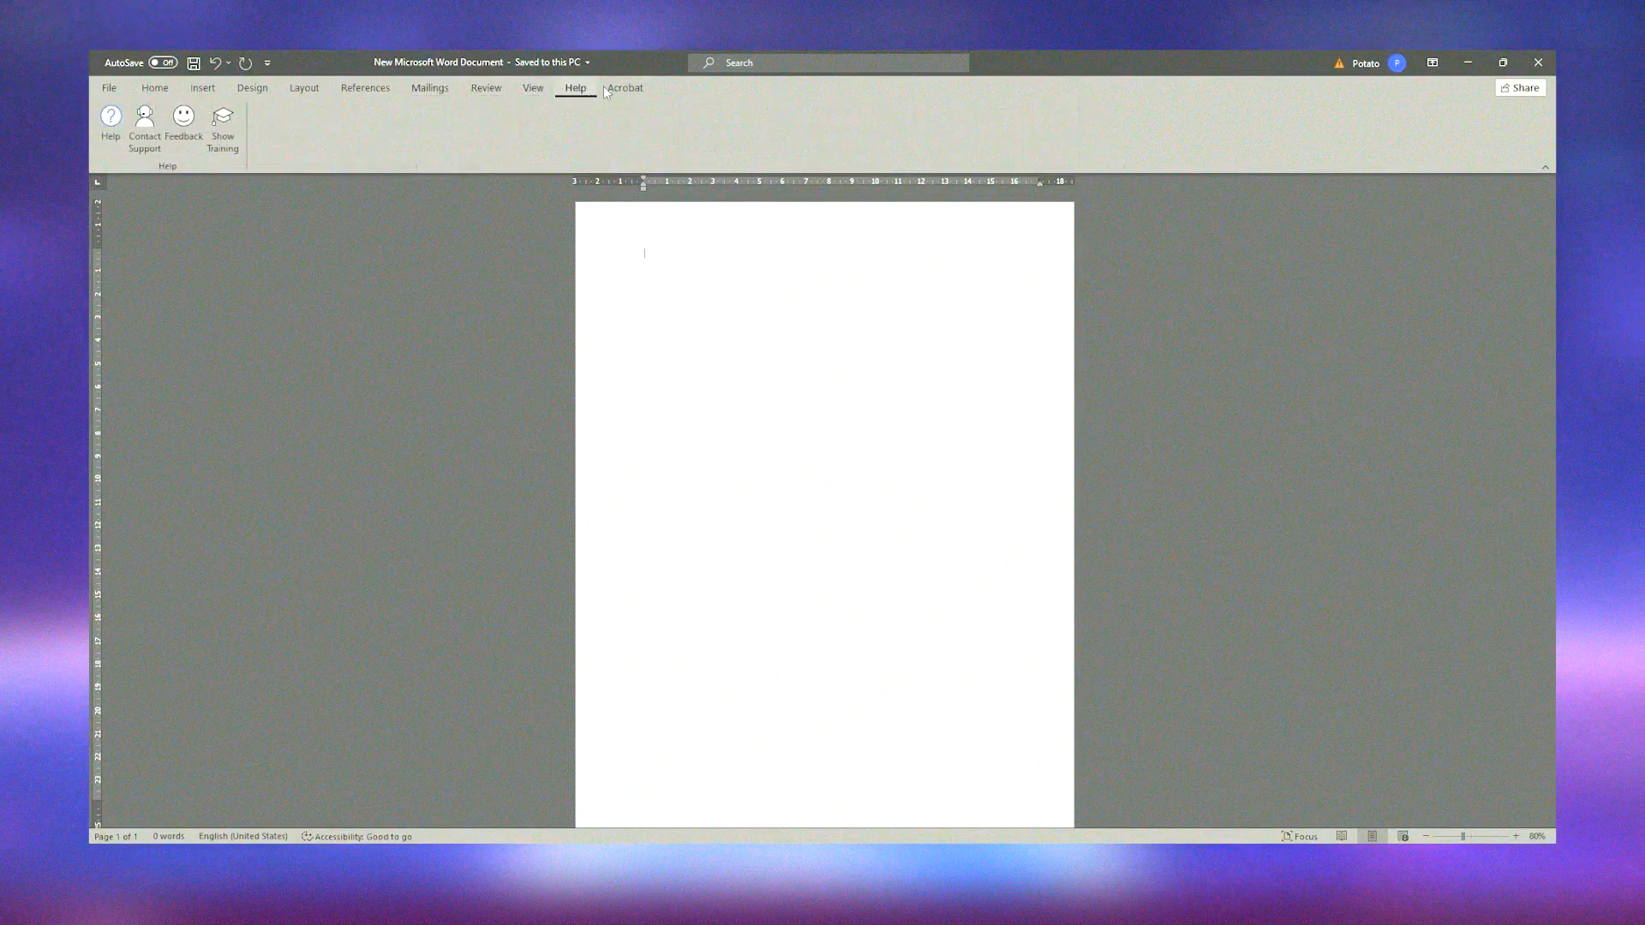
pyautogui.click(532, 88)
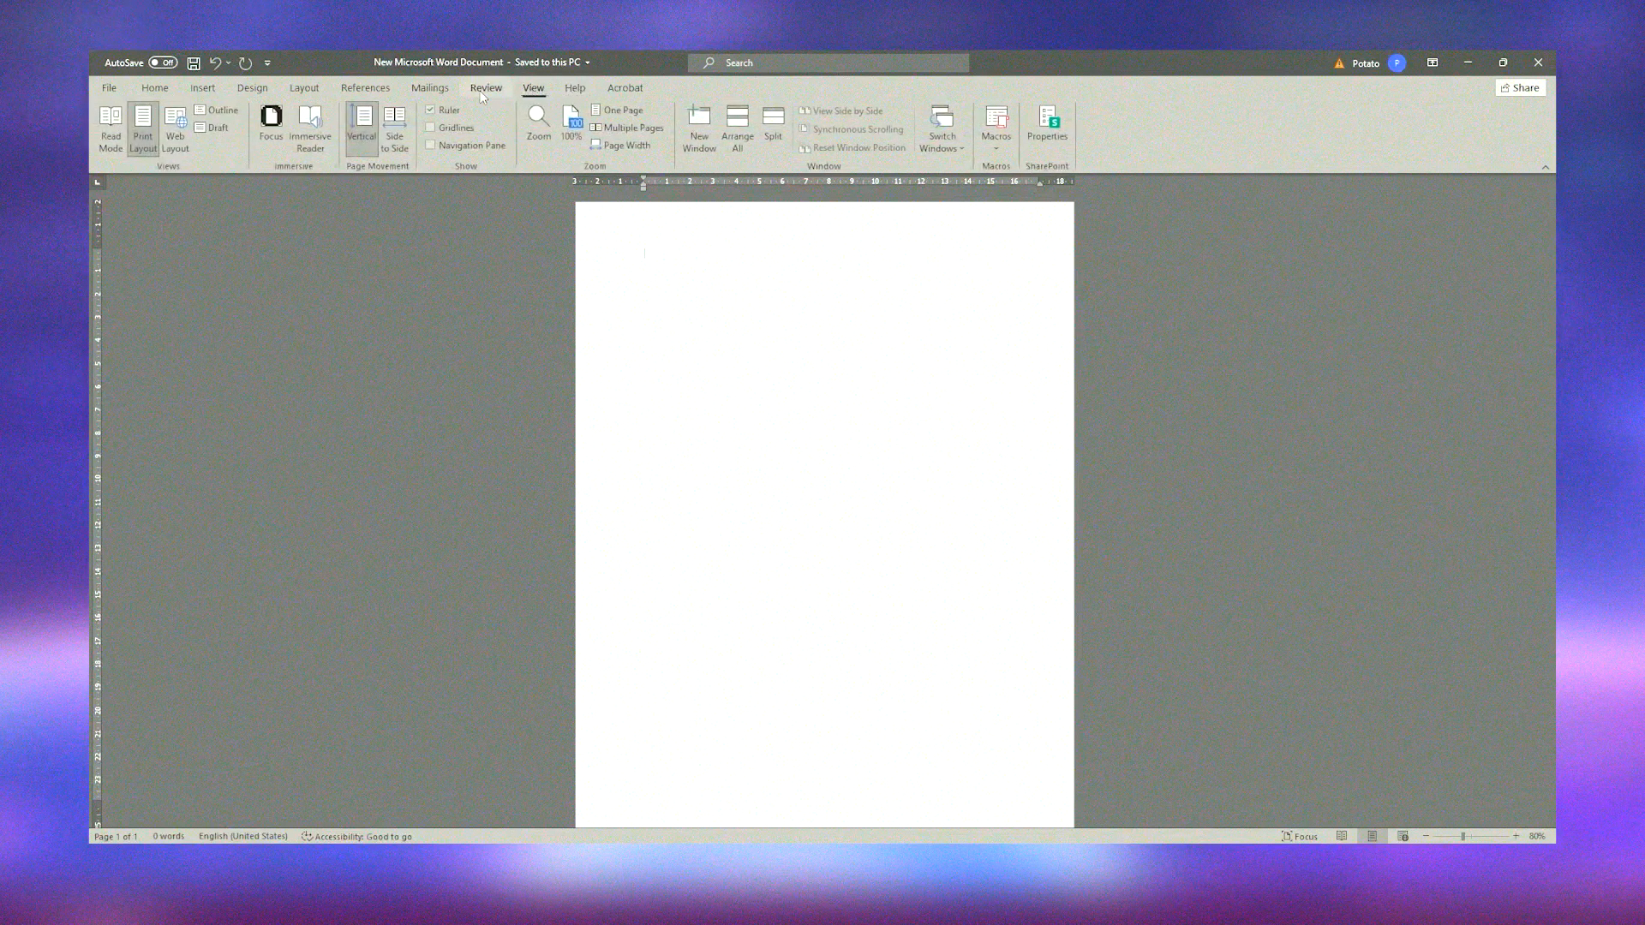
# Step: Back on the Home tab, type 'Test Text' into the document
pyautogui.click(154, 88)
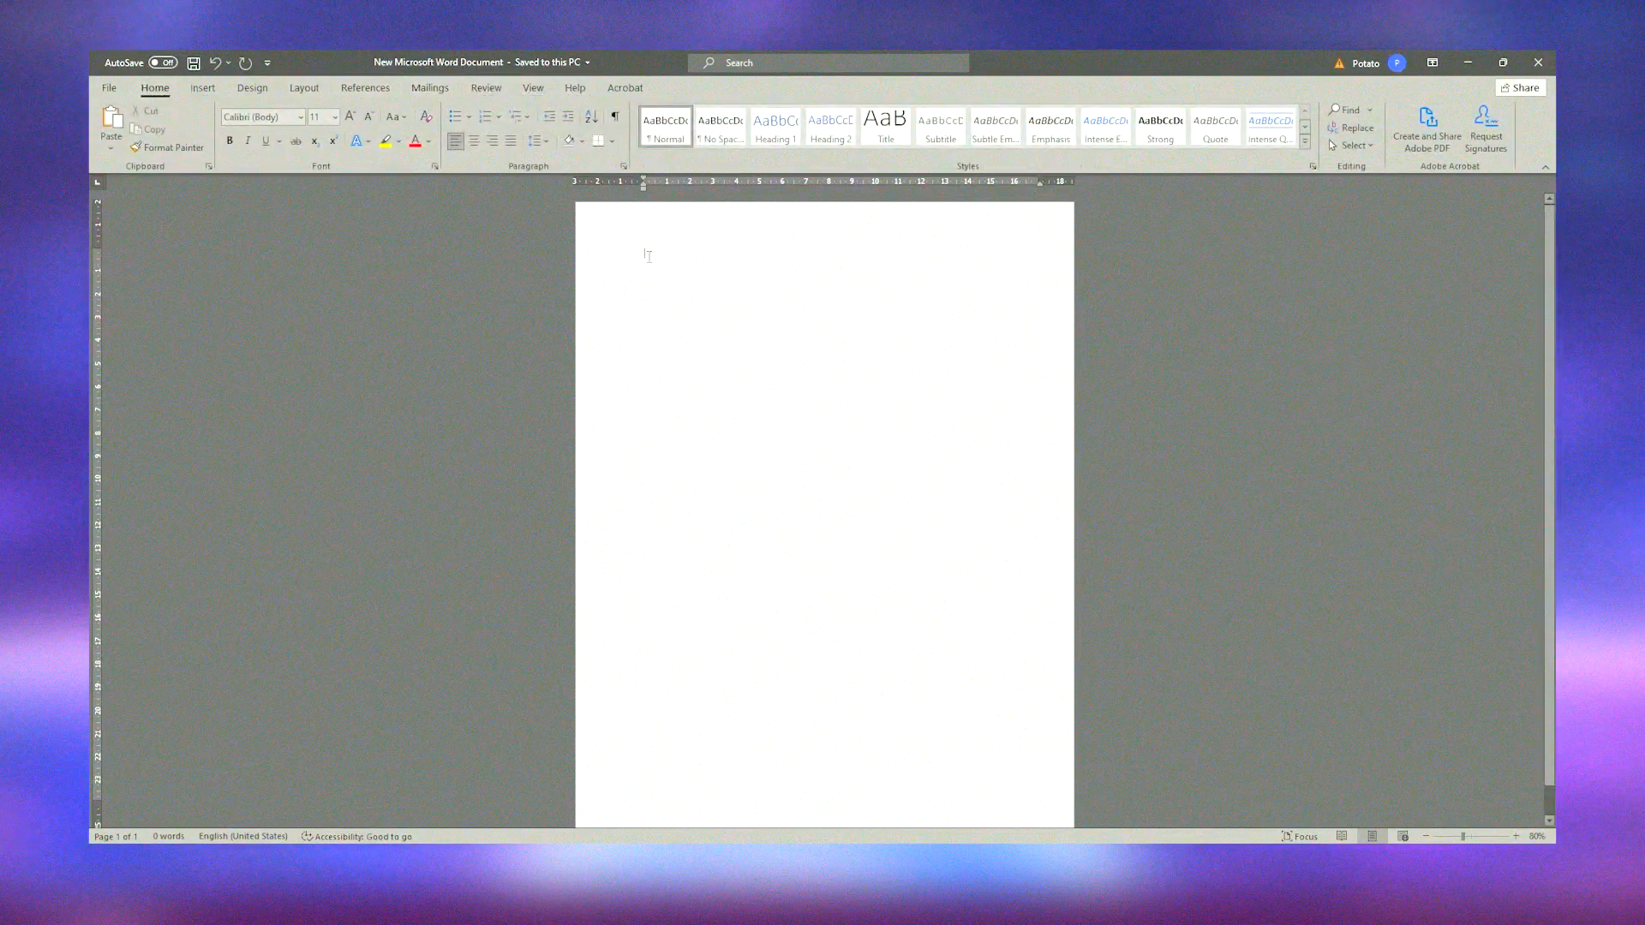
pyautogui.write('Te')
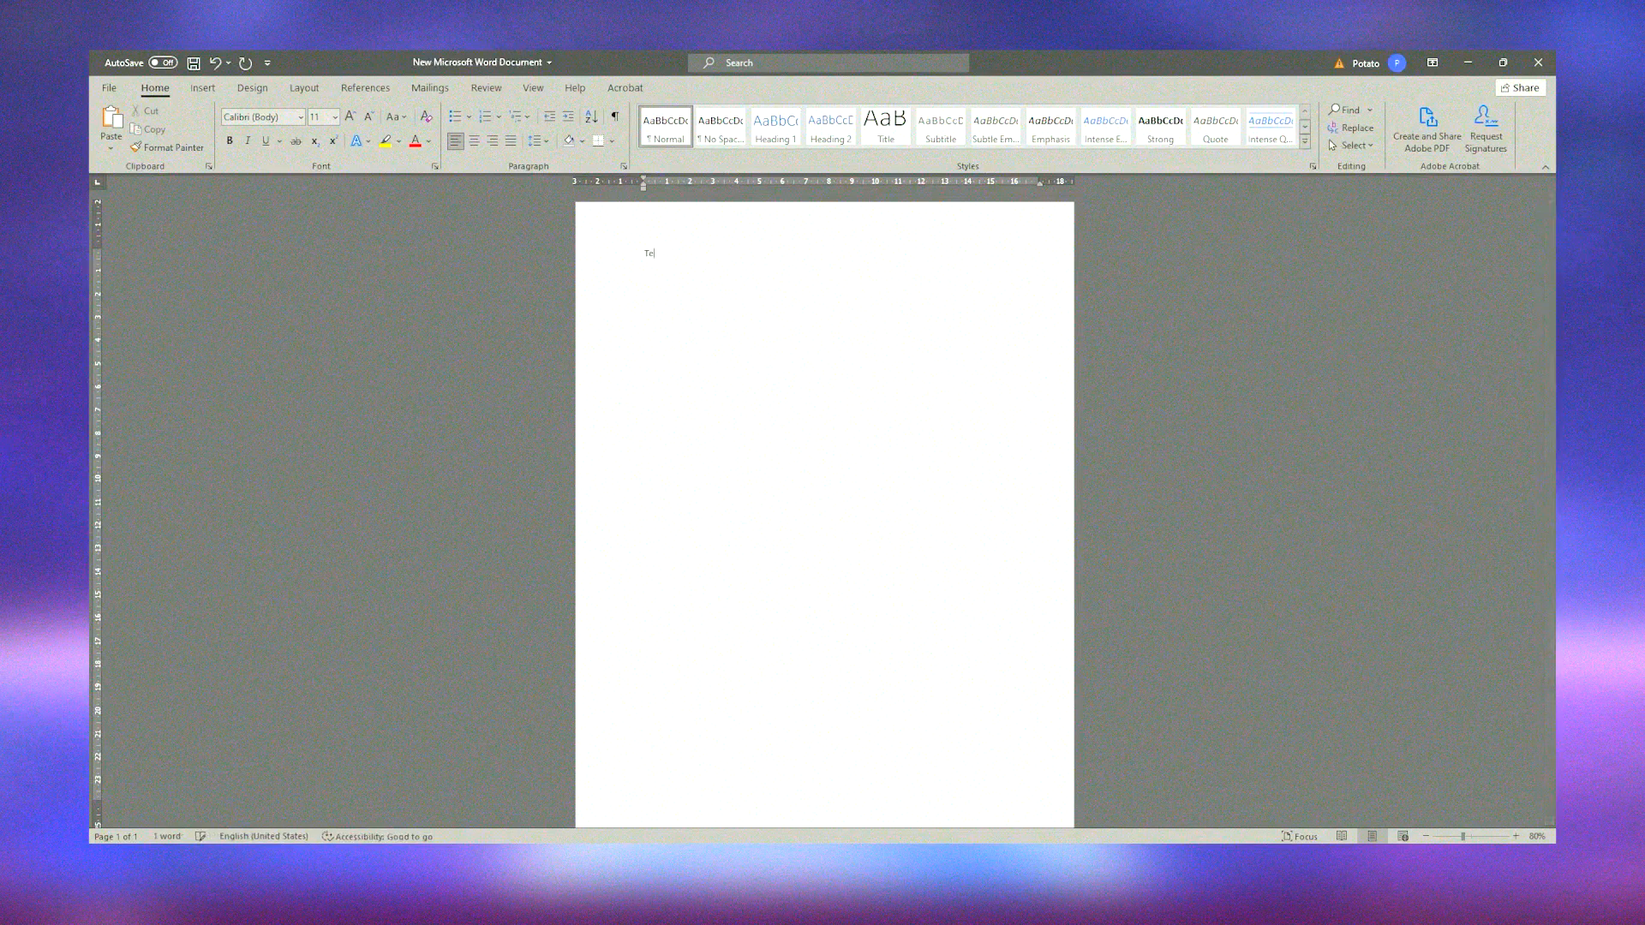
pyautogui.write('st Text')
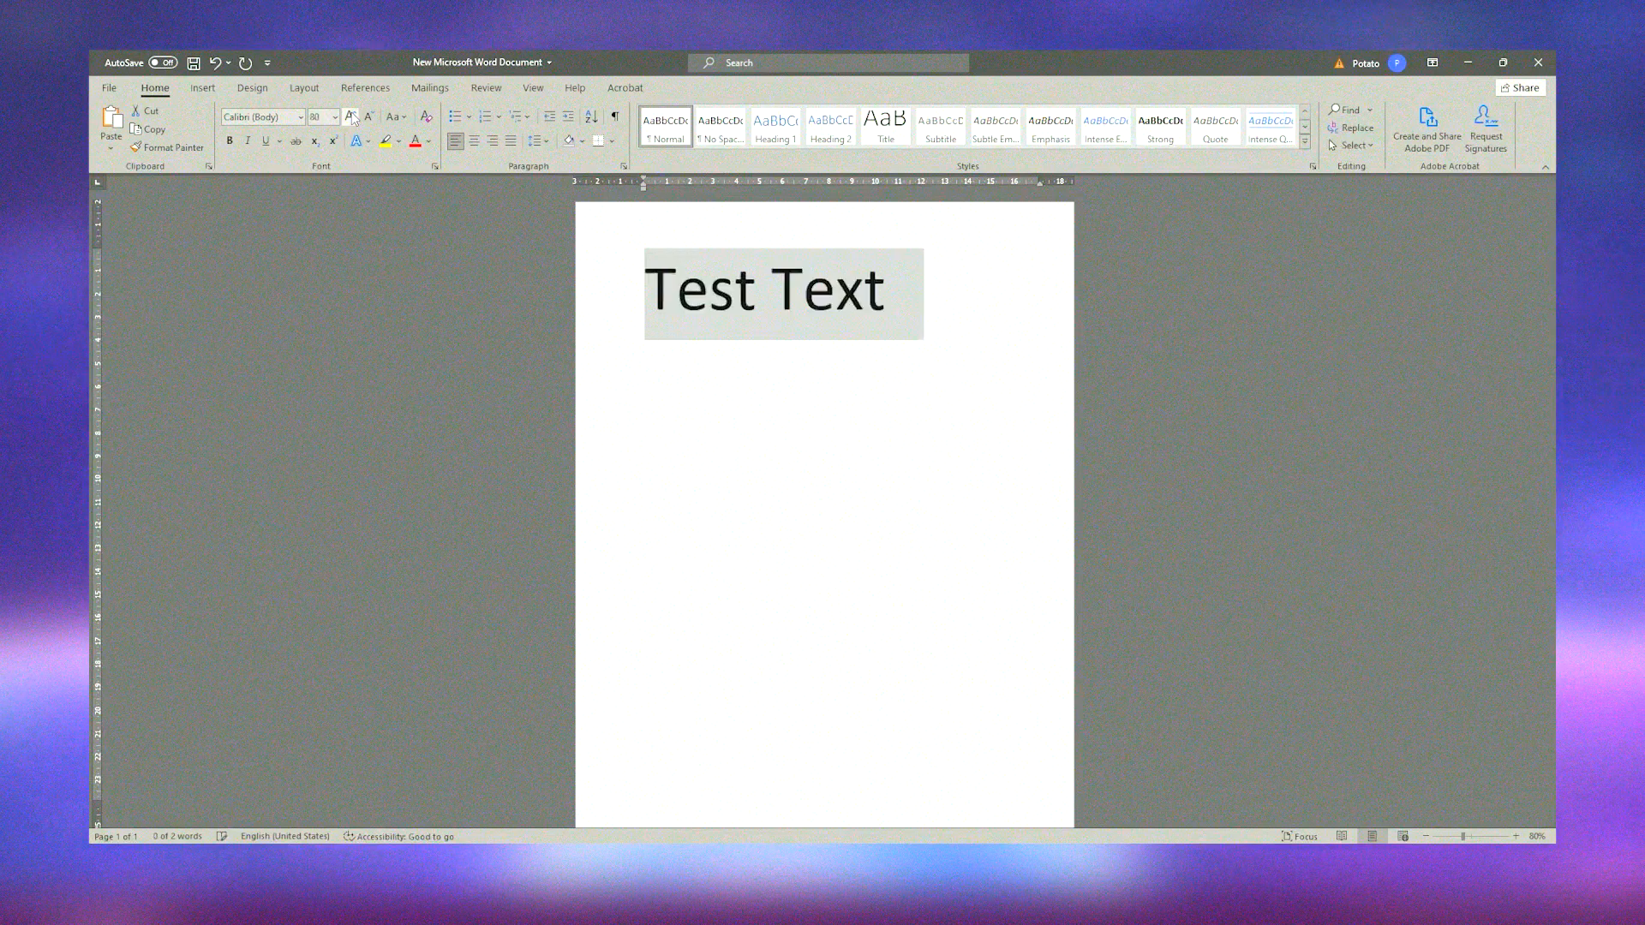
# Step: Give 'Test Text' a reflection effect, the Cafe Nero M54 font and green colour
pyautogui.click(358, 141)
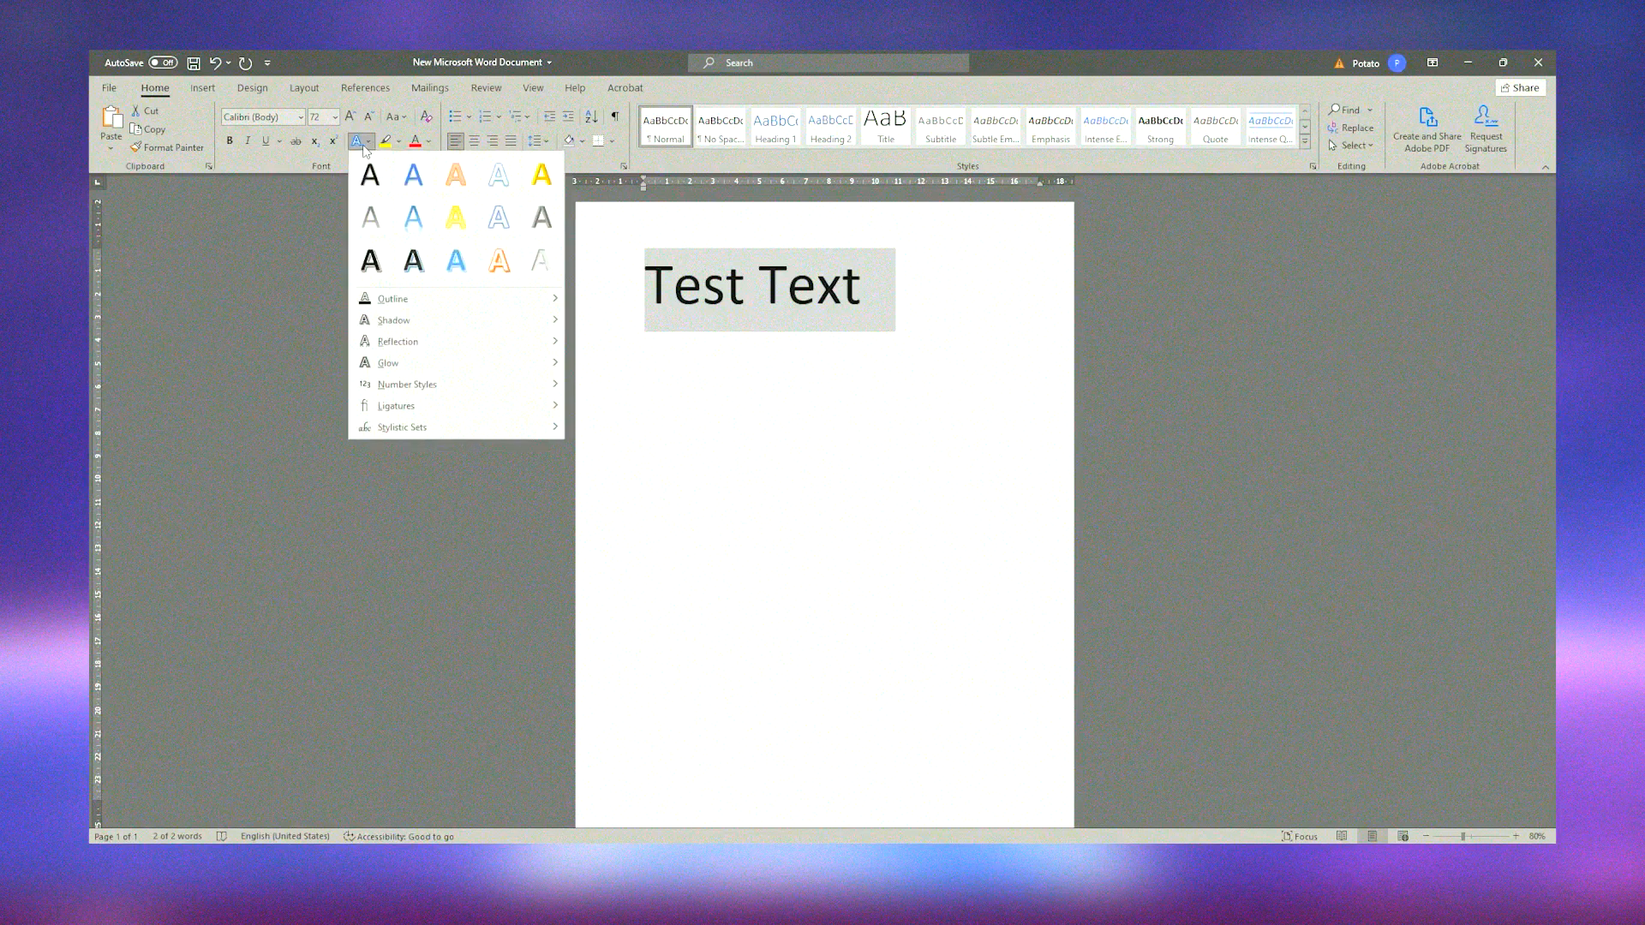
pyautogui.click(412, 217)
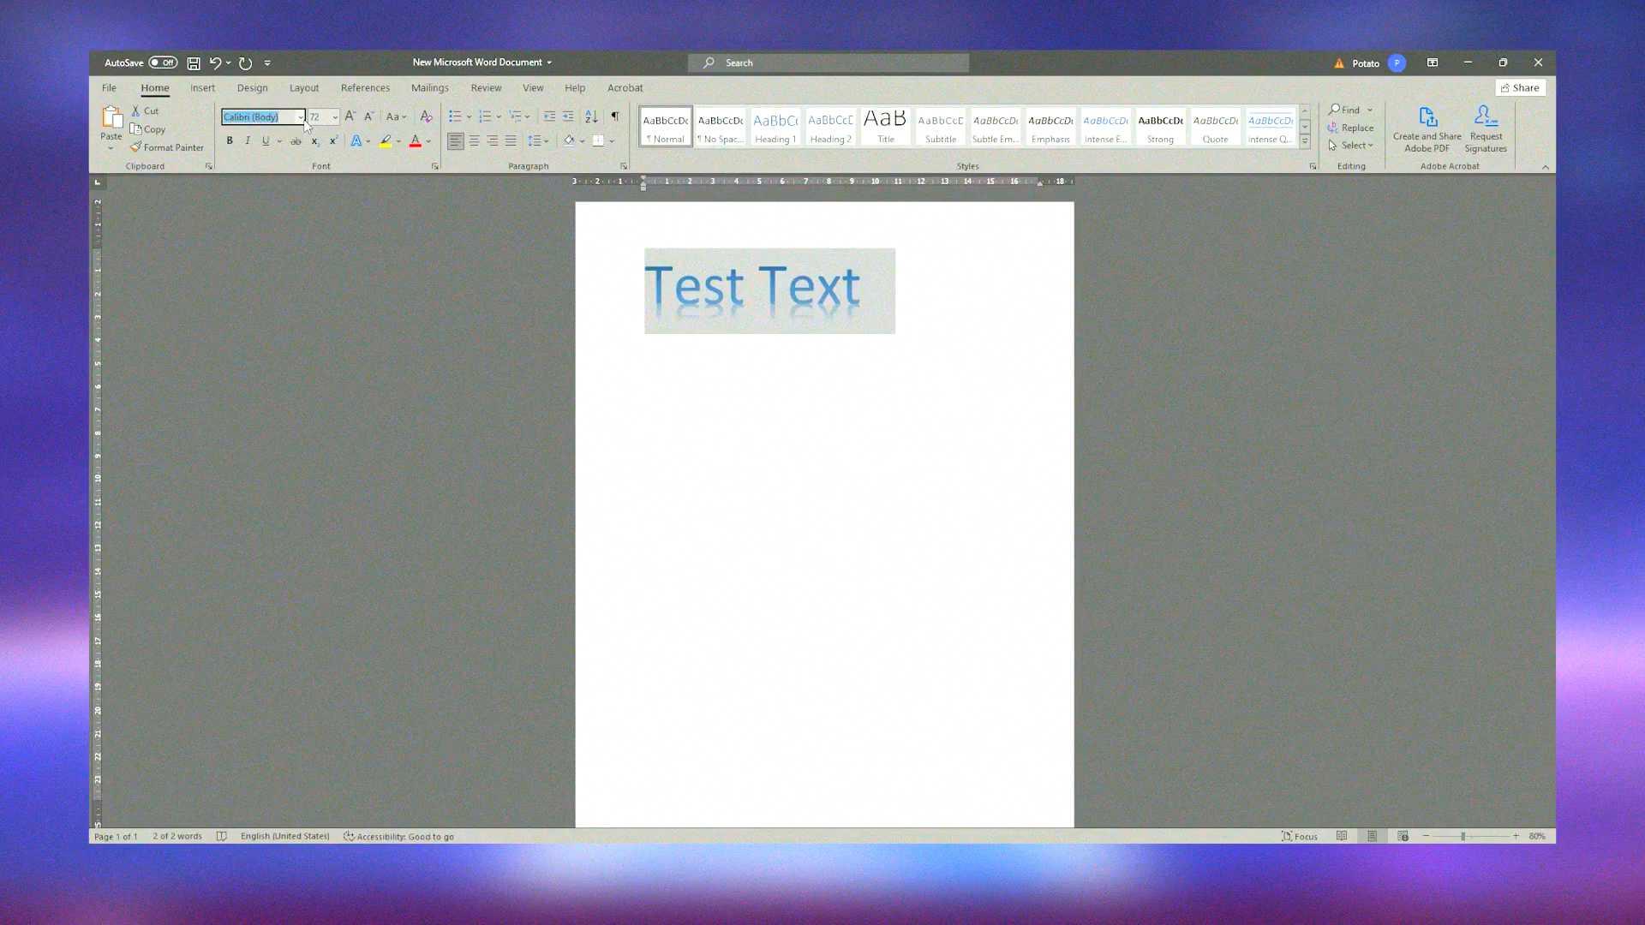
pyautogui.click(301, 116)
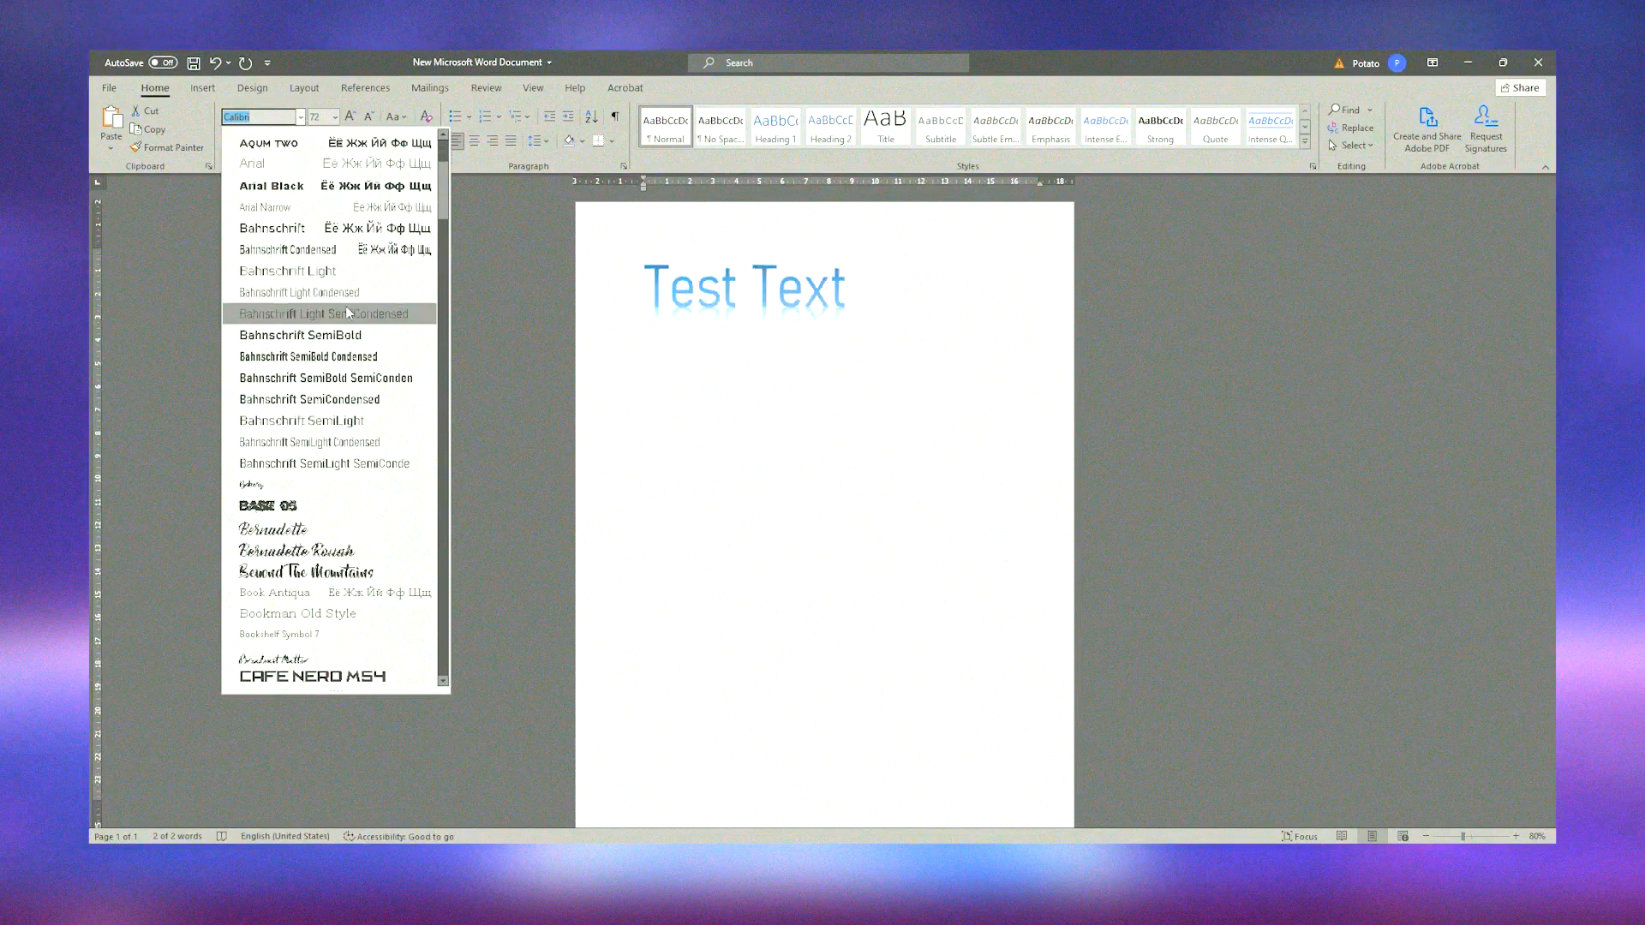
pyautogui.click(308, 677)
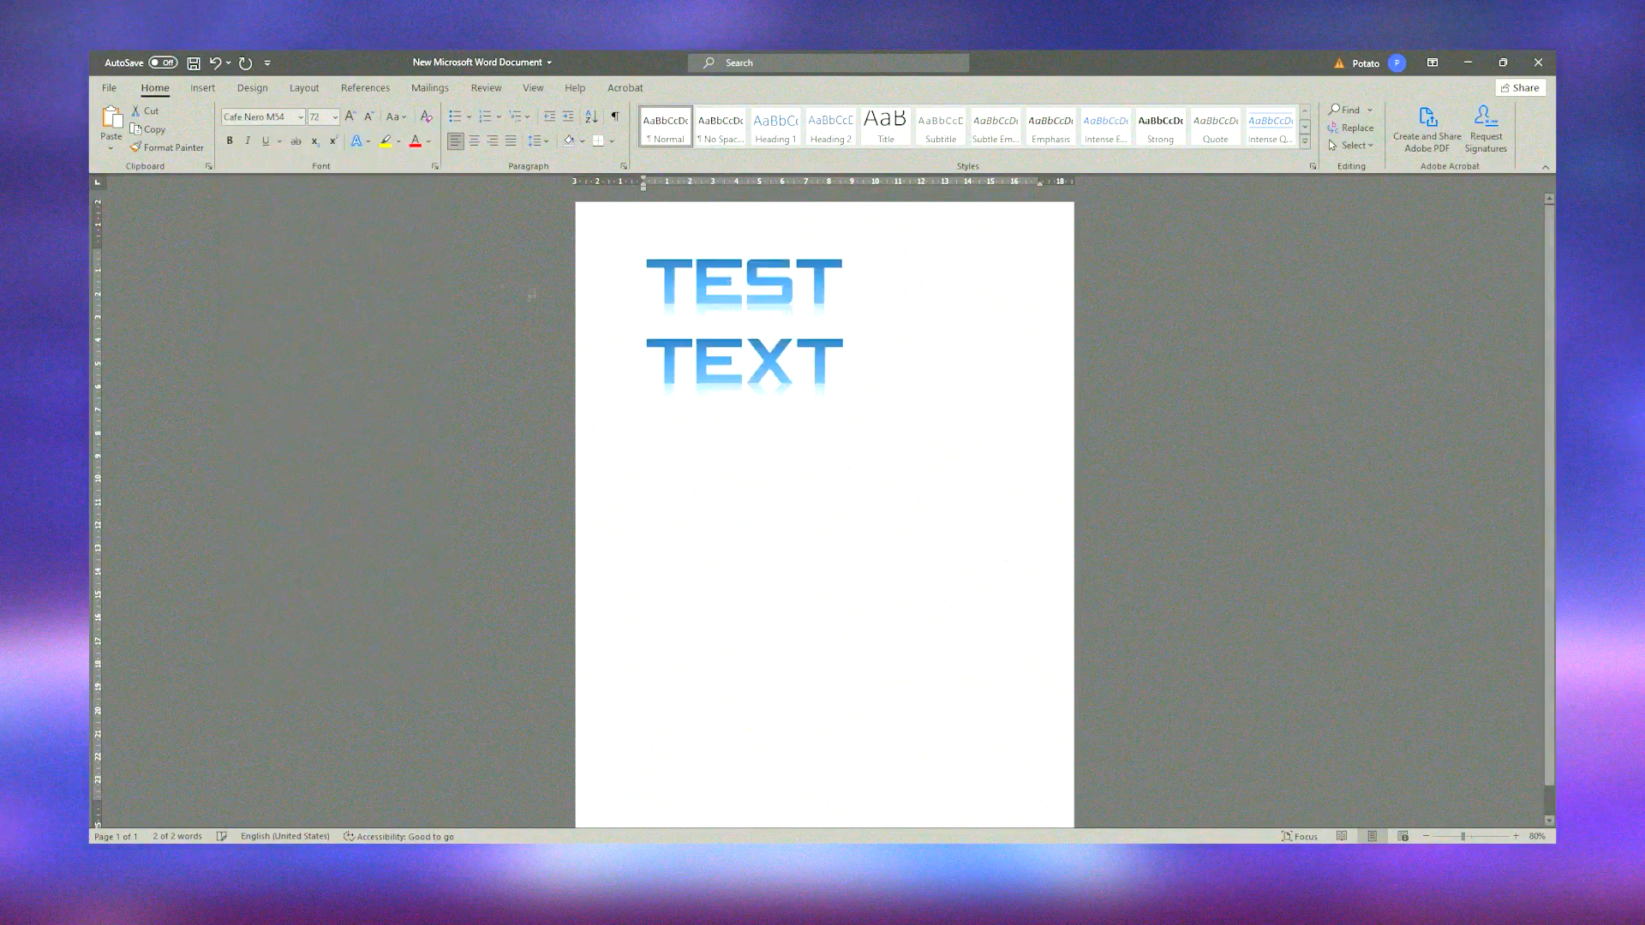
pyautogui.click(842, 360)
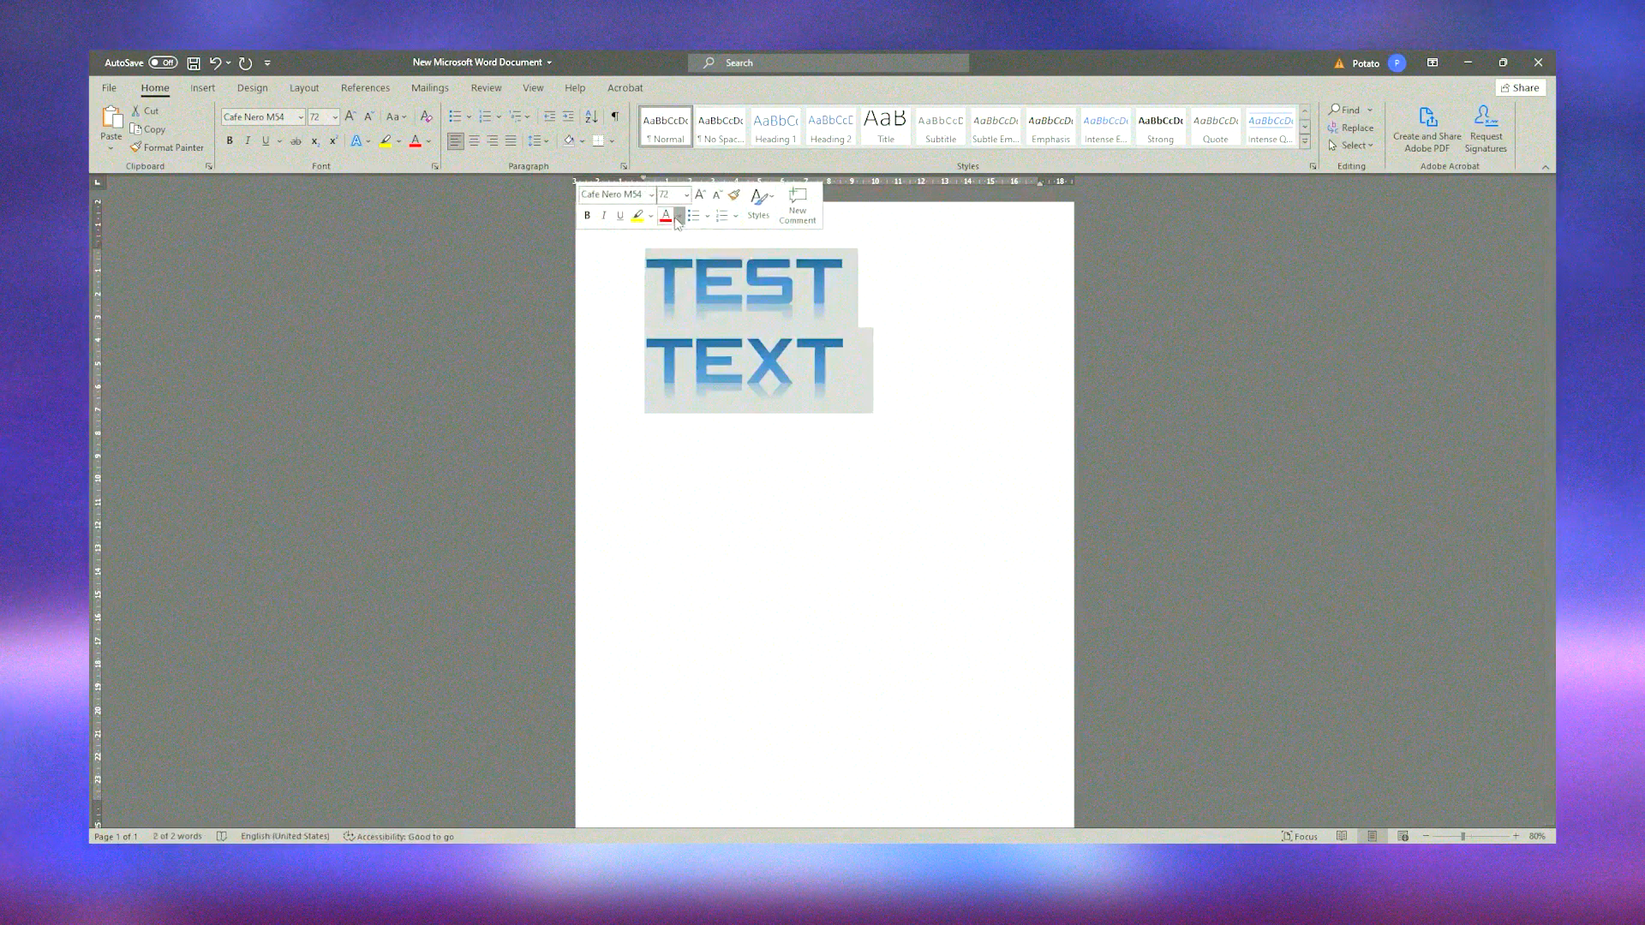
pyautogui.click(677, 216)
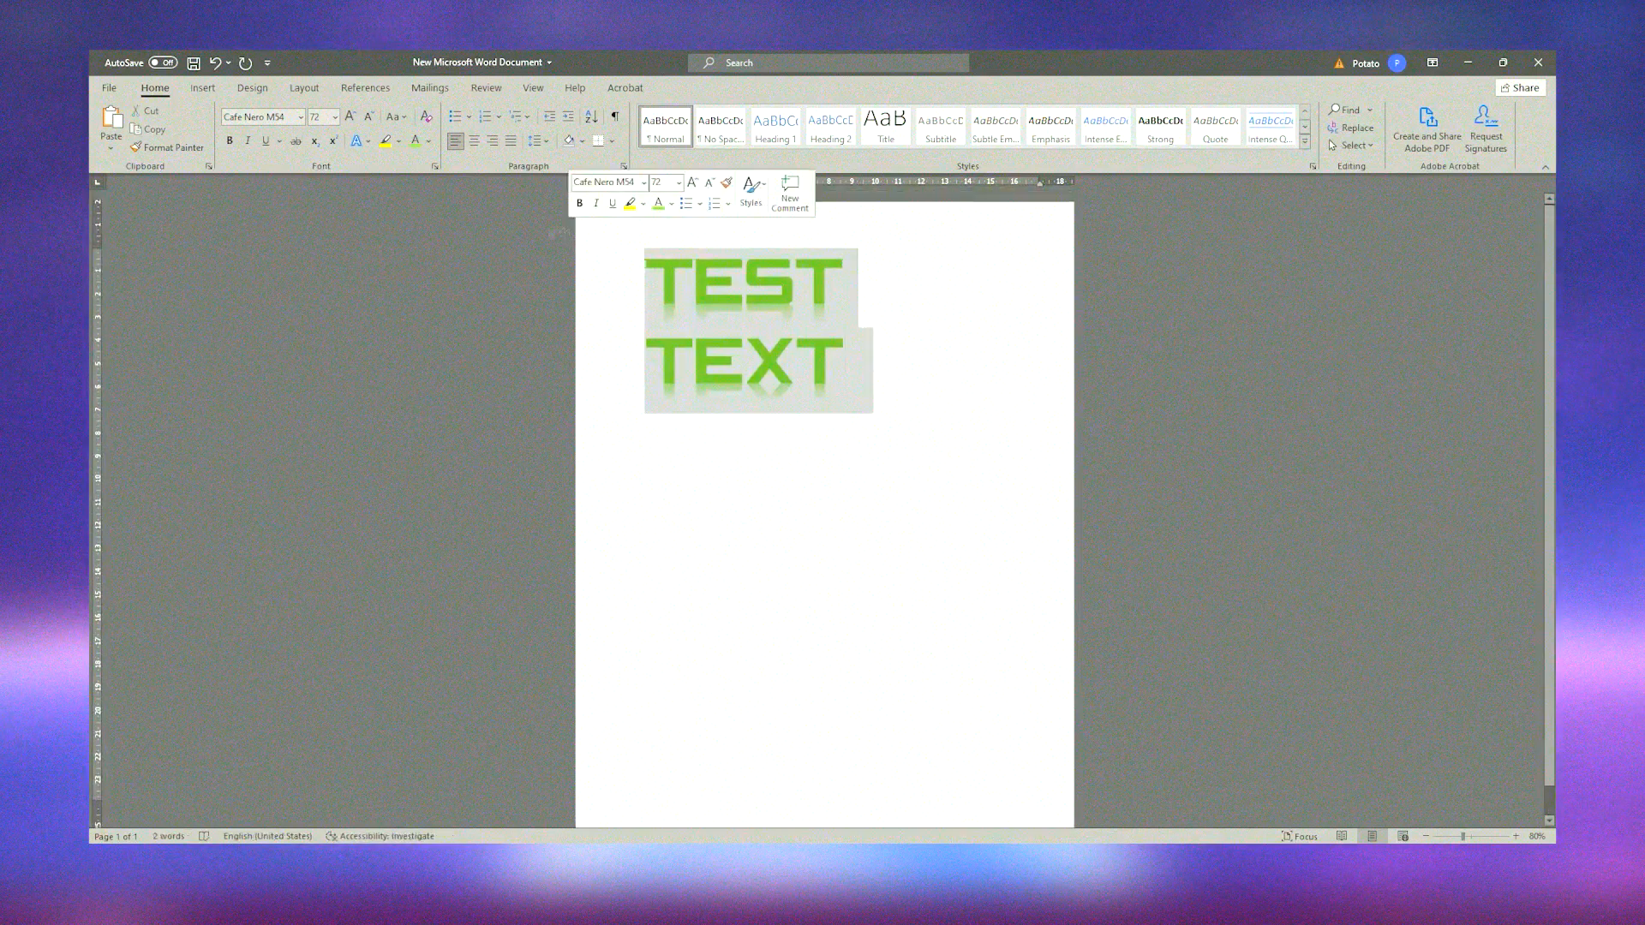
pyautogui.click(252, 87)
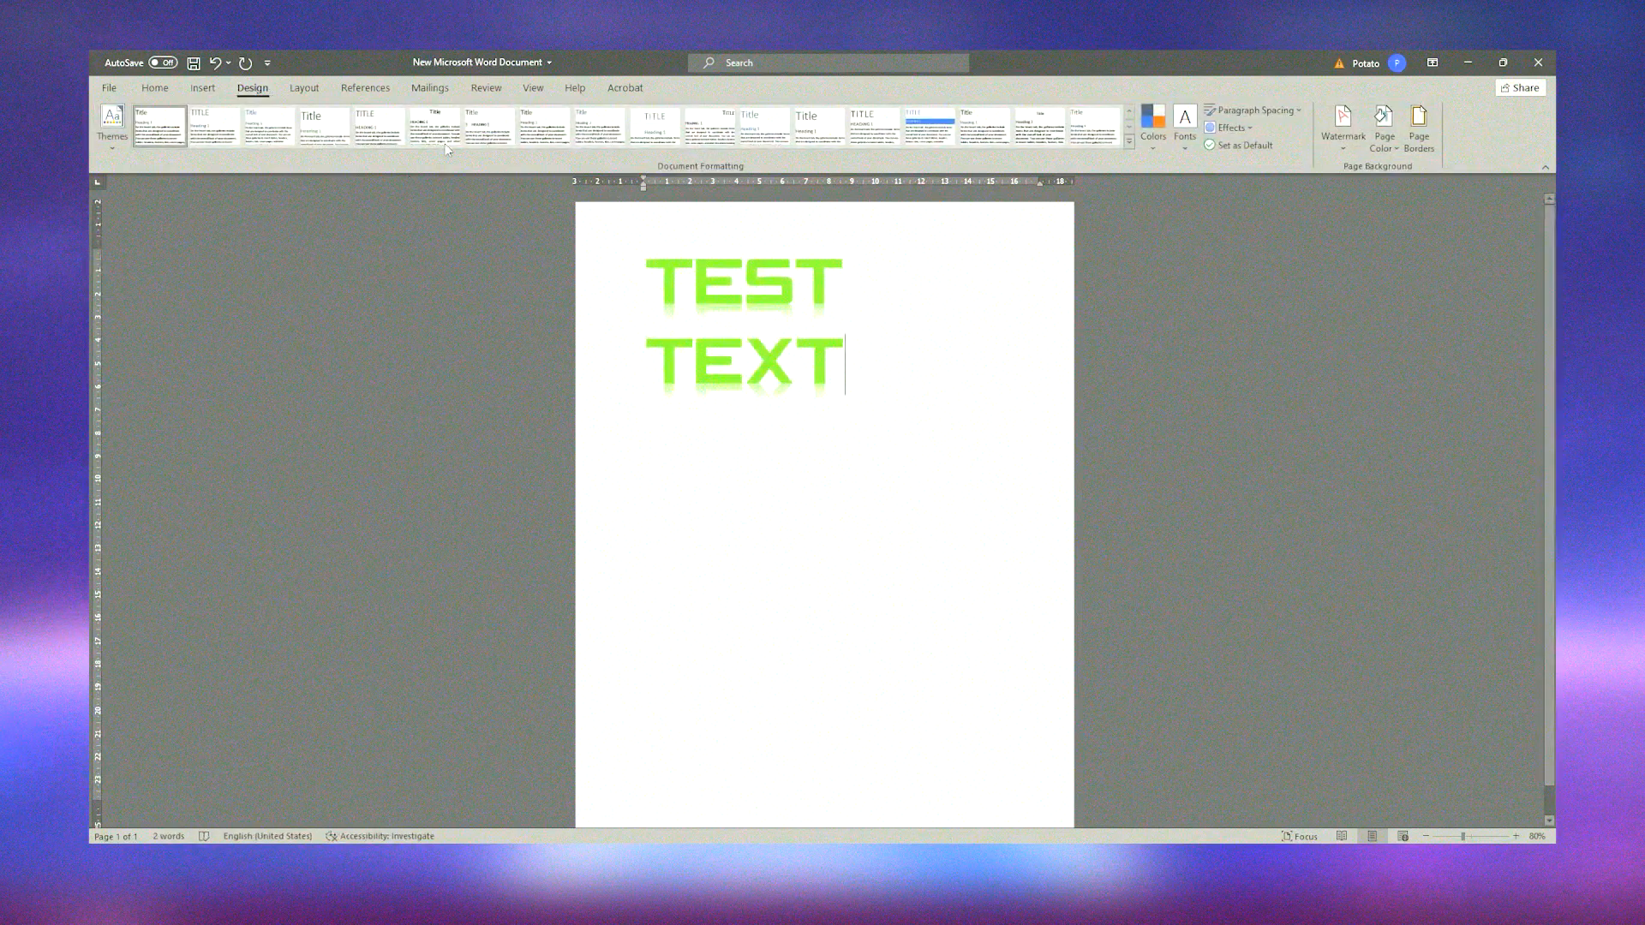
# Step: Try the Icons library, close it, then open Online 3D Models' Emoji category
pyautogui.click(202, 87)
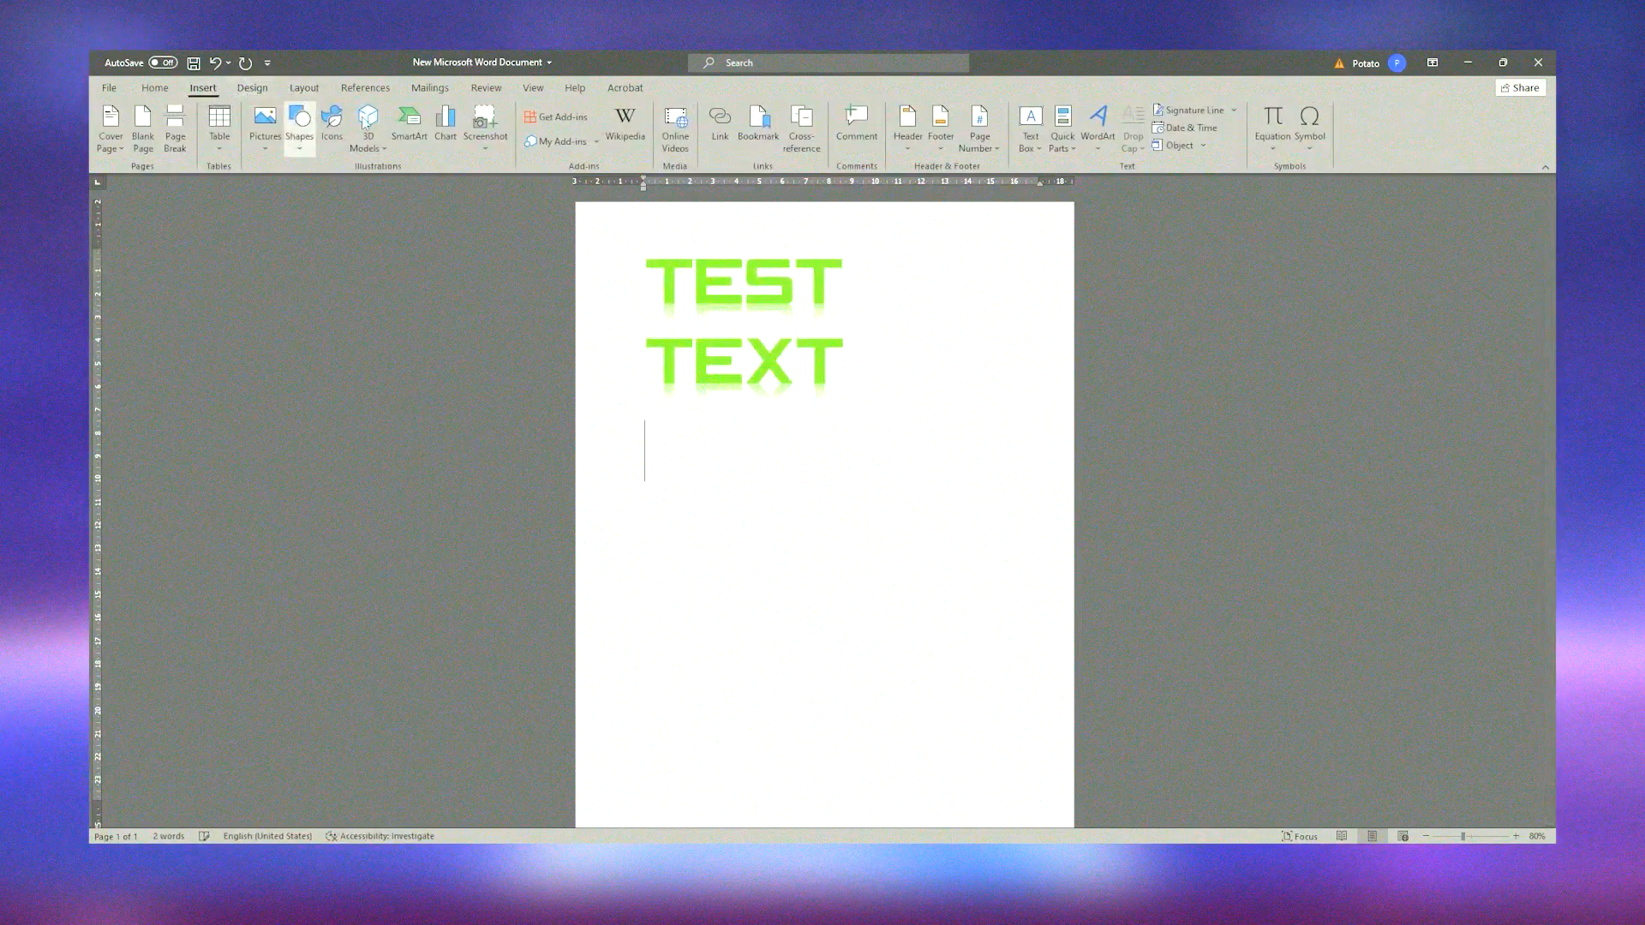
pyautogui.click(332, 123)
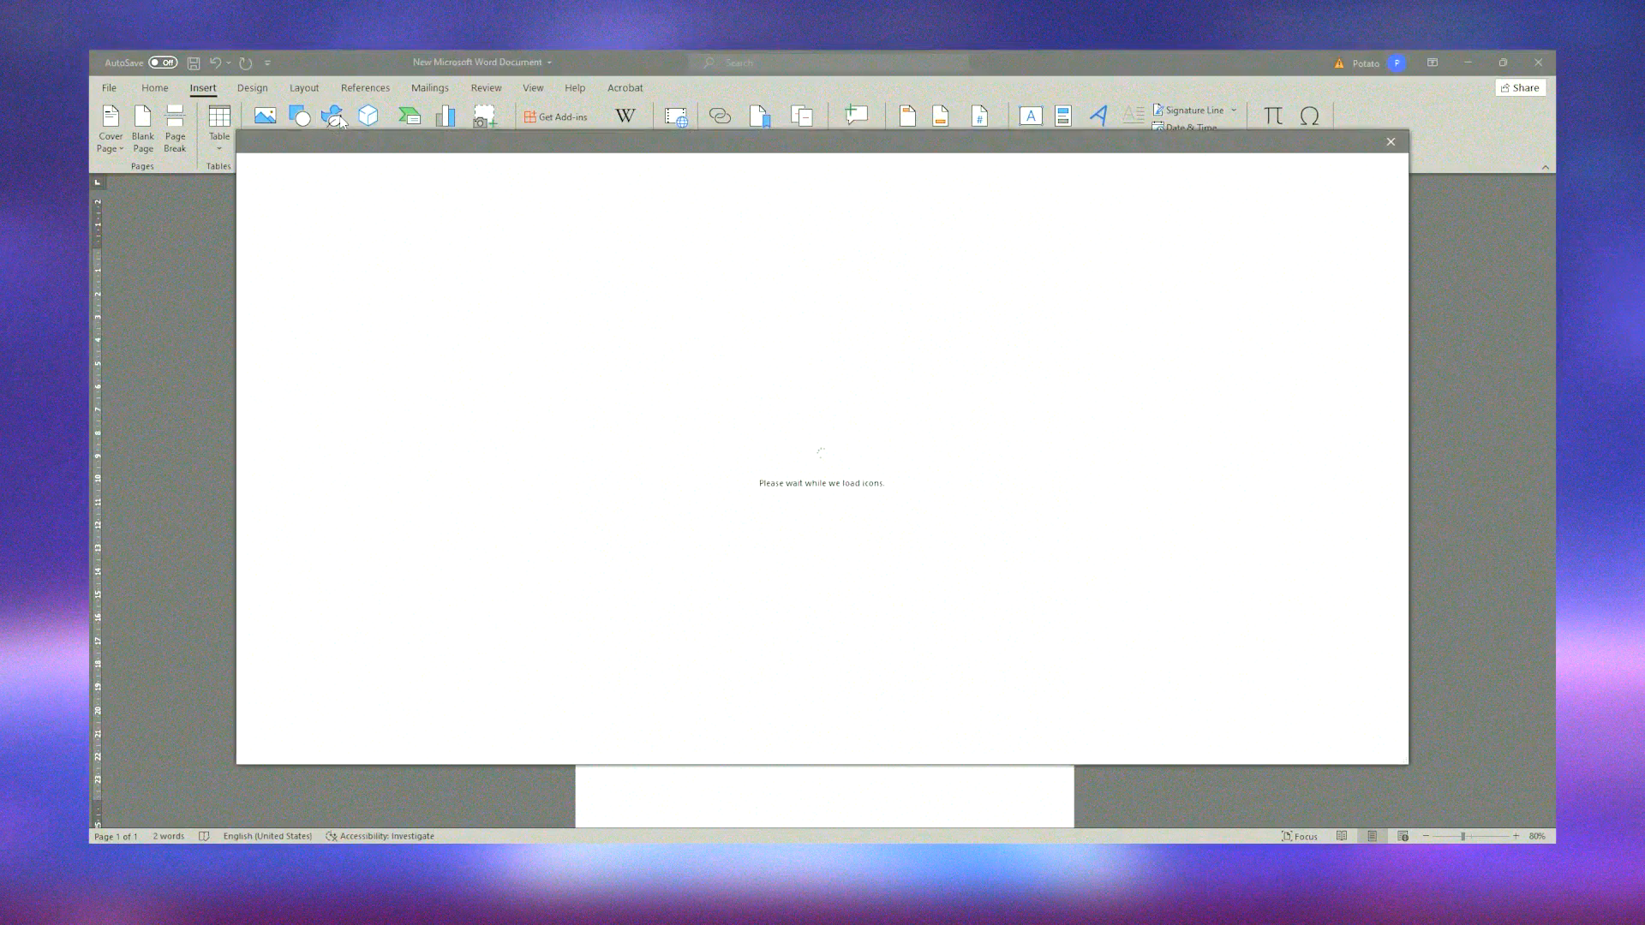
pyautogui.moveTo(553, 270)
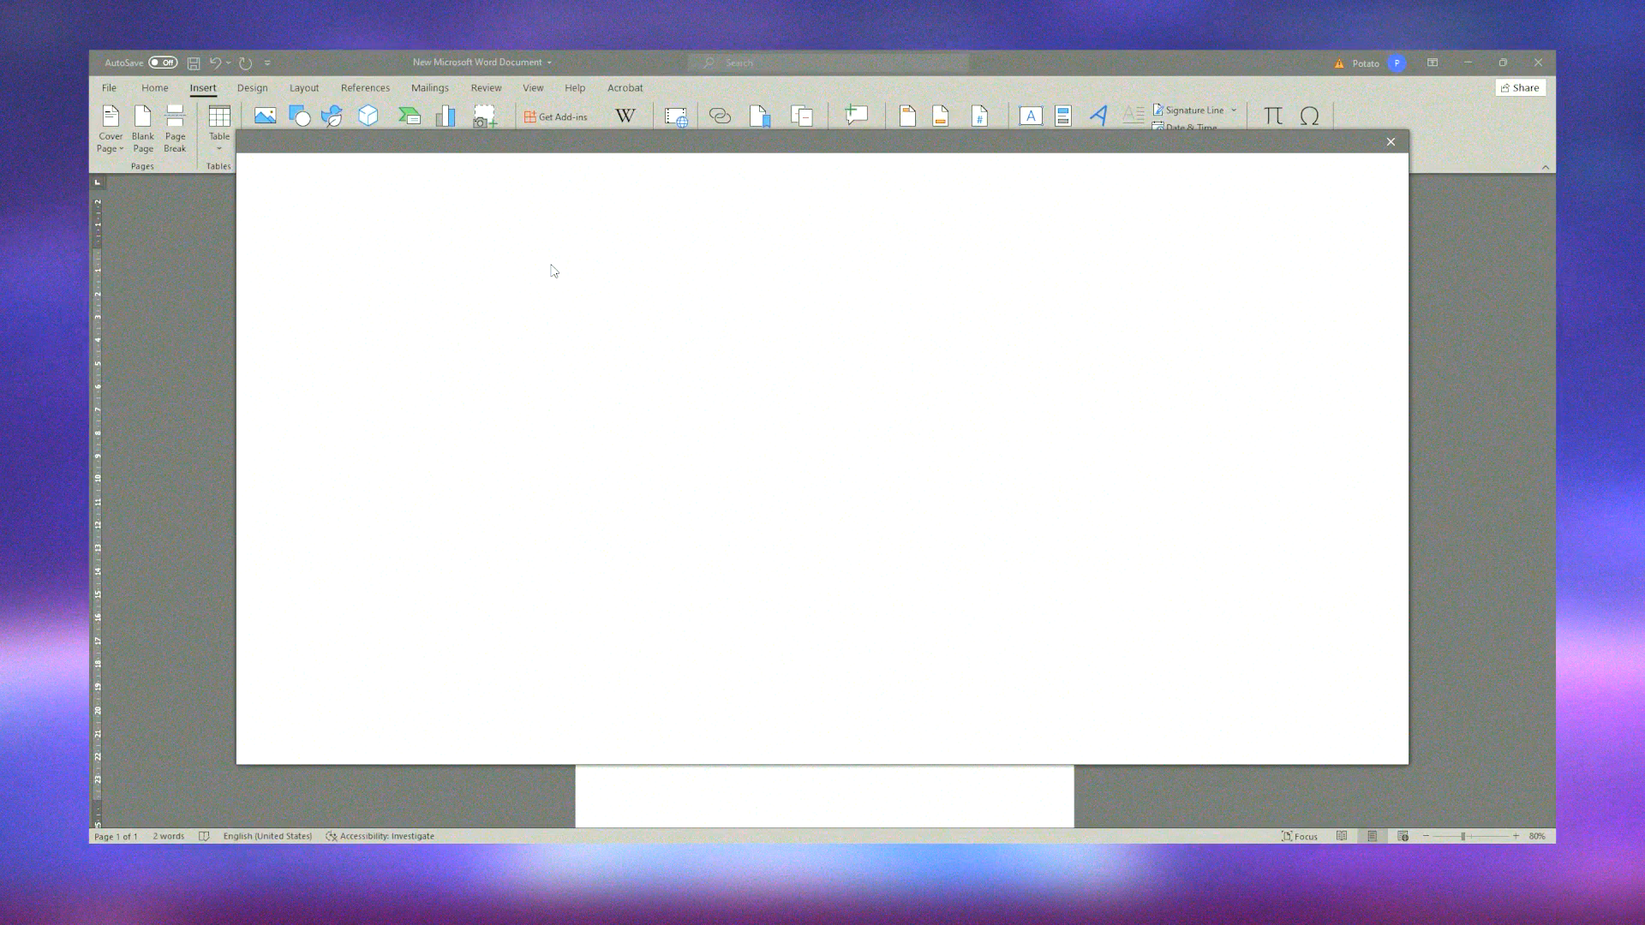
pyautogui.moveTo(567, 253)
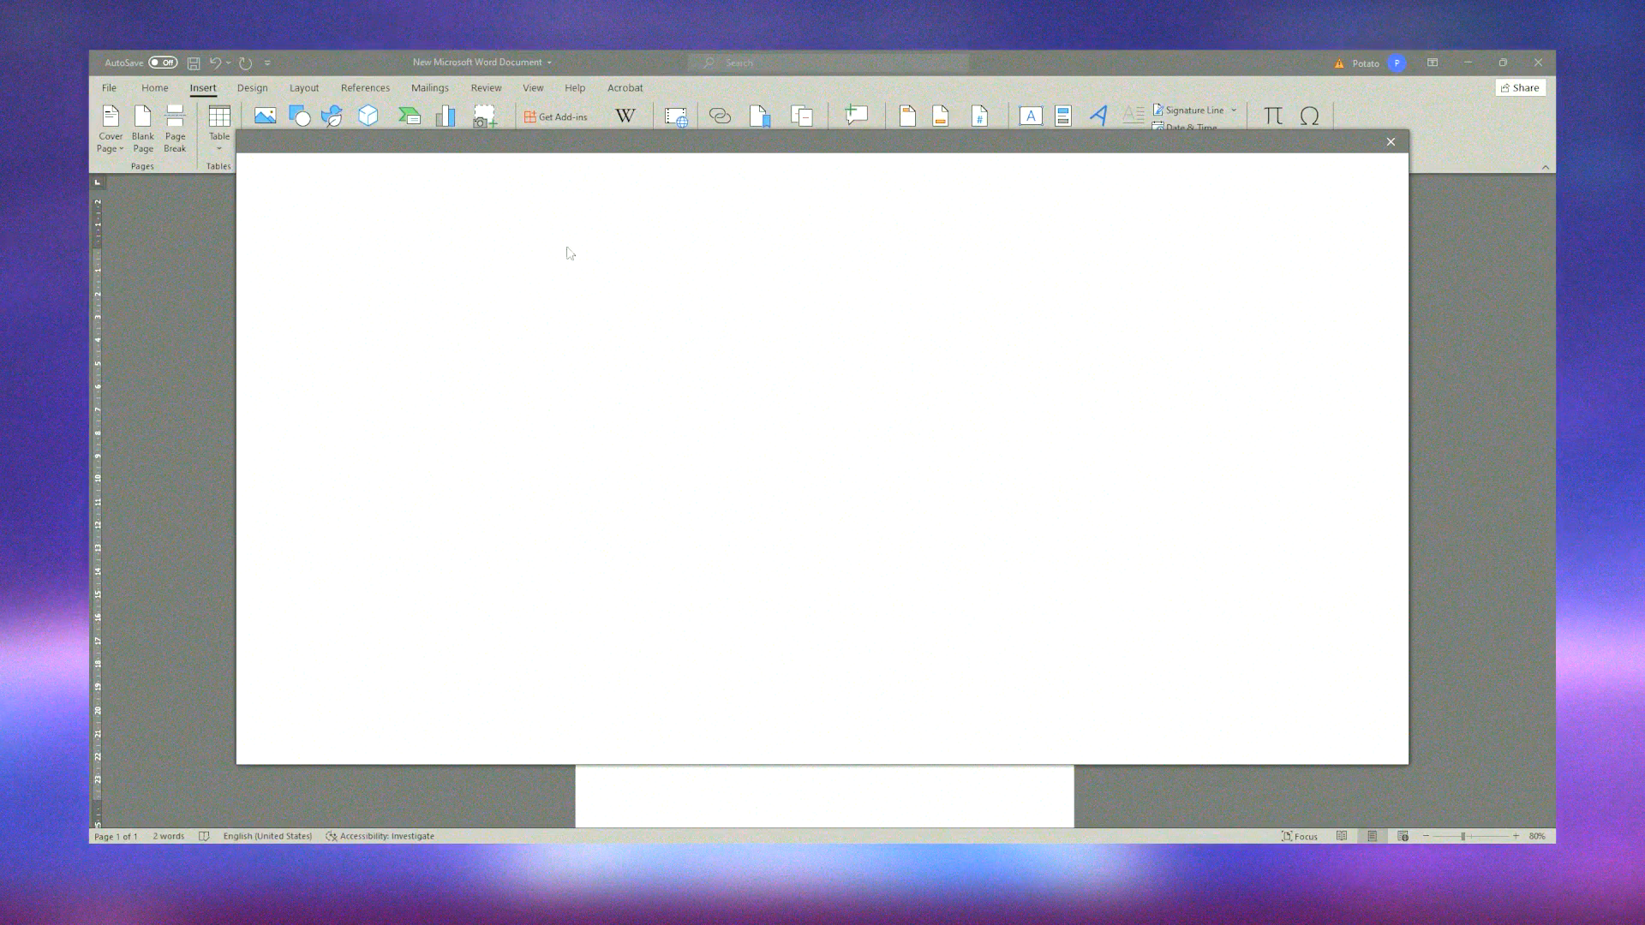
pyautogui.click(1390, 141)
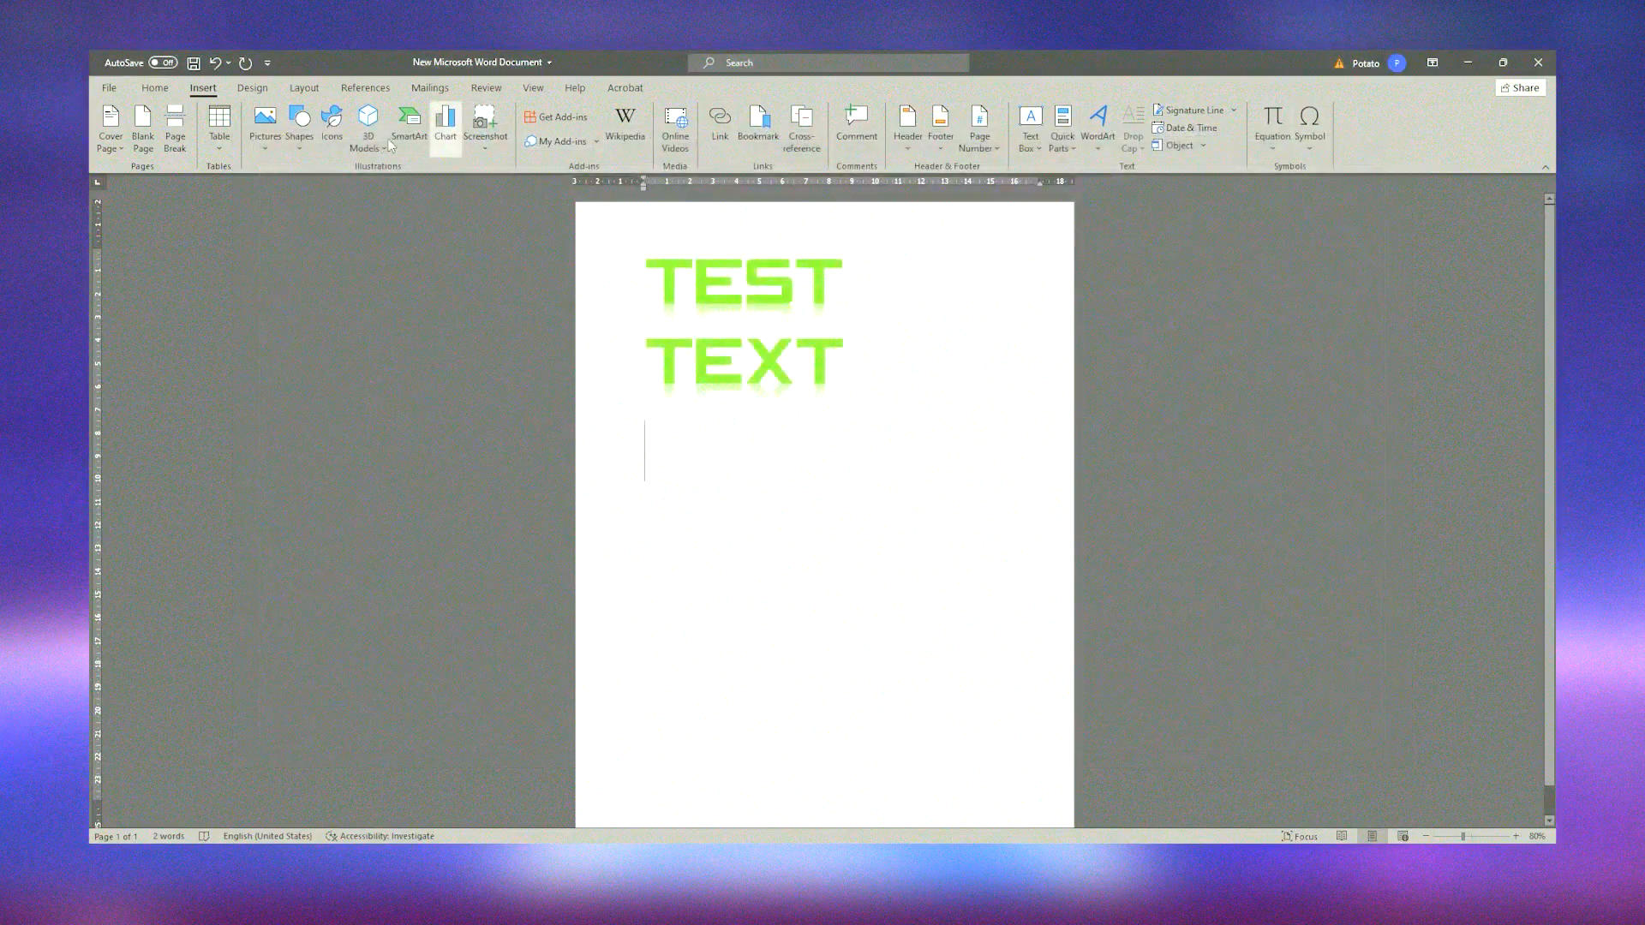
pyautogui.click(367, 129)
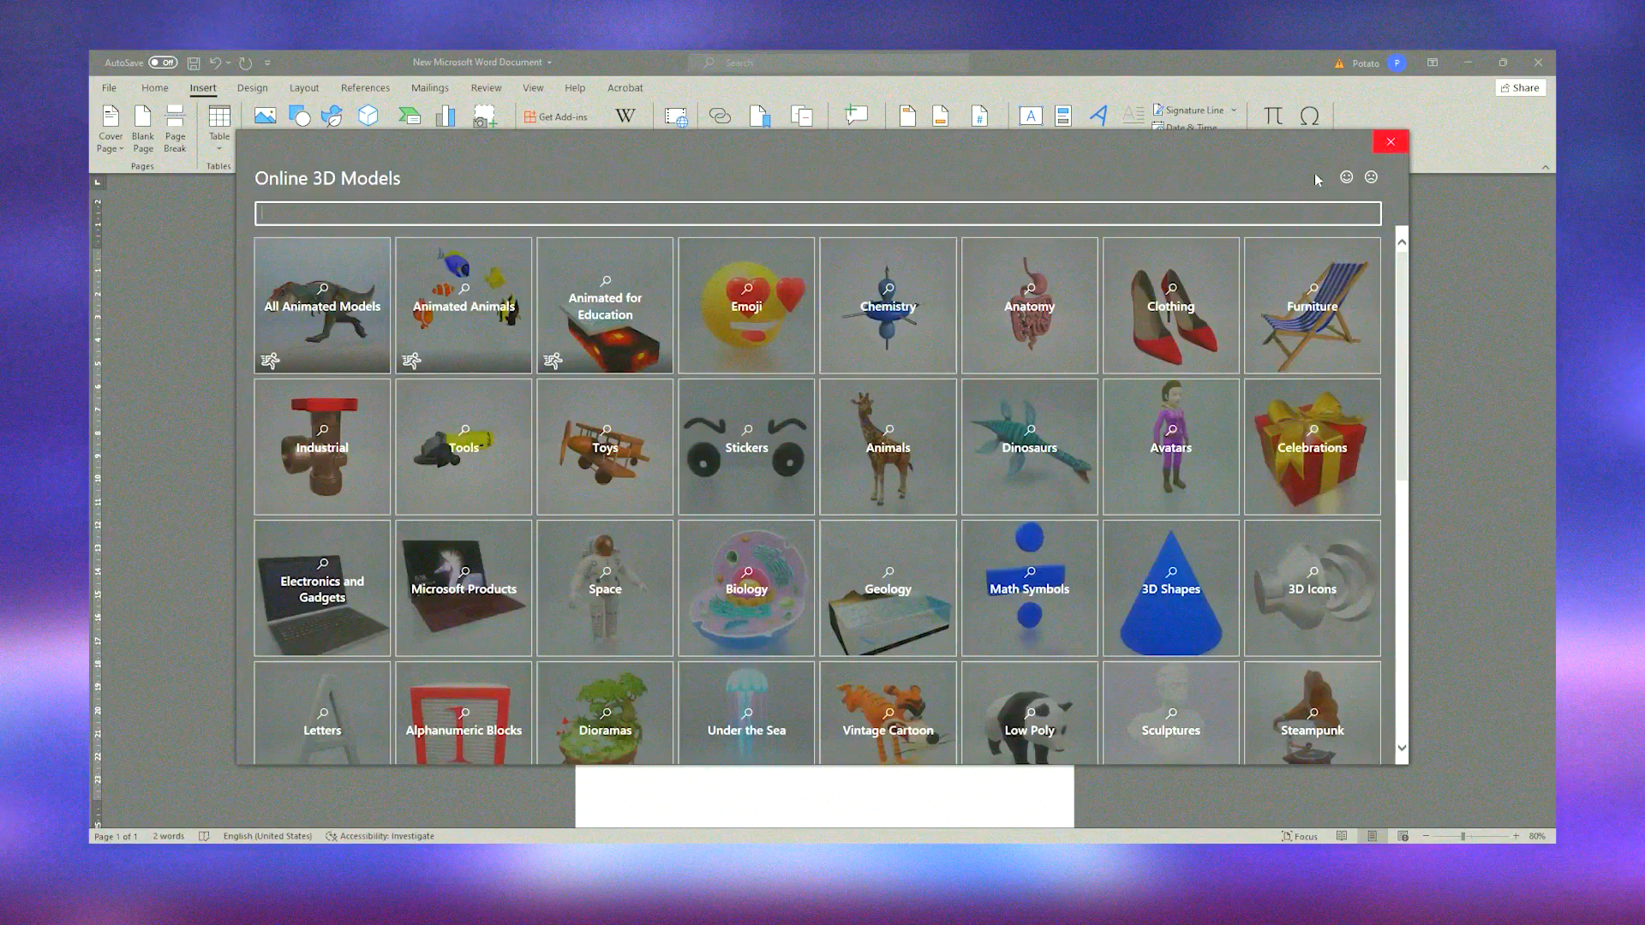
pyautogui.click(745, 304)
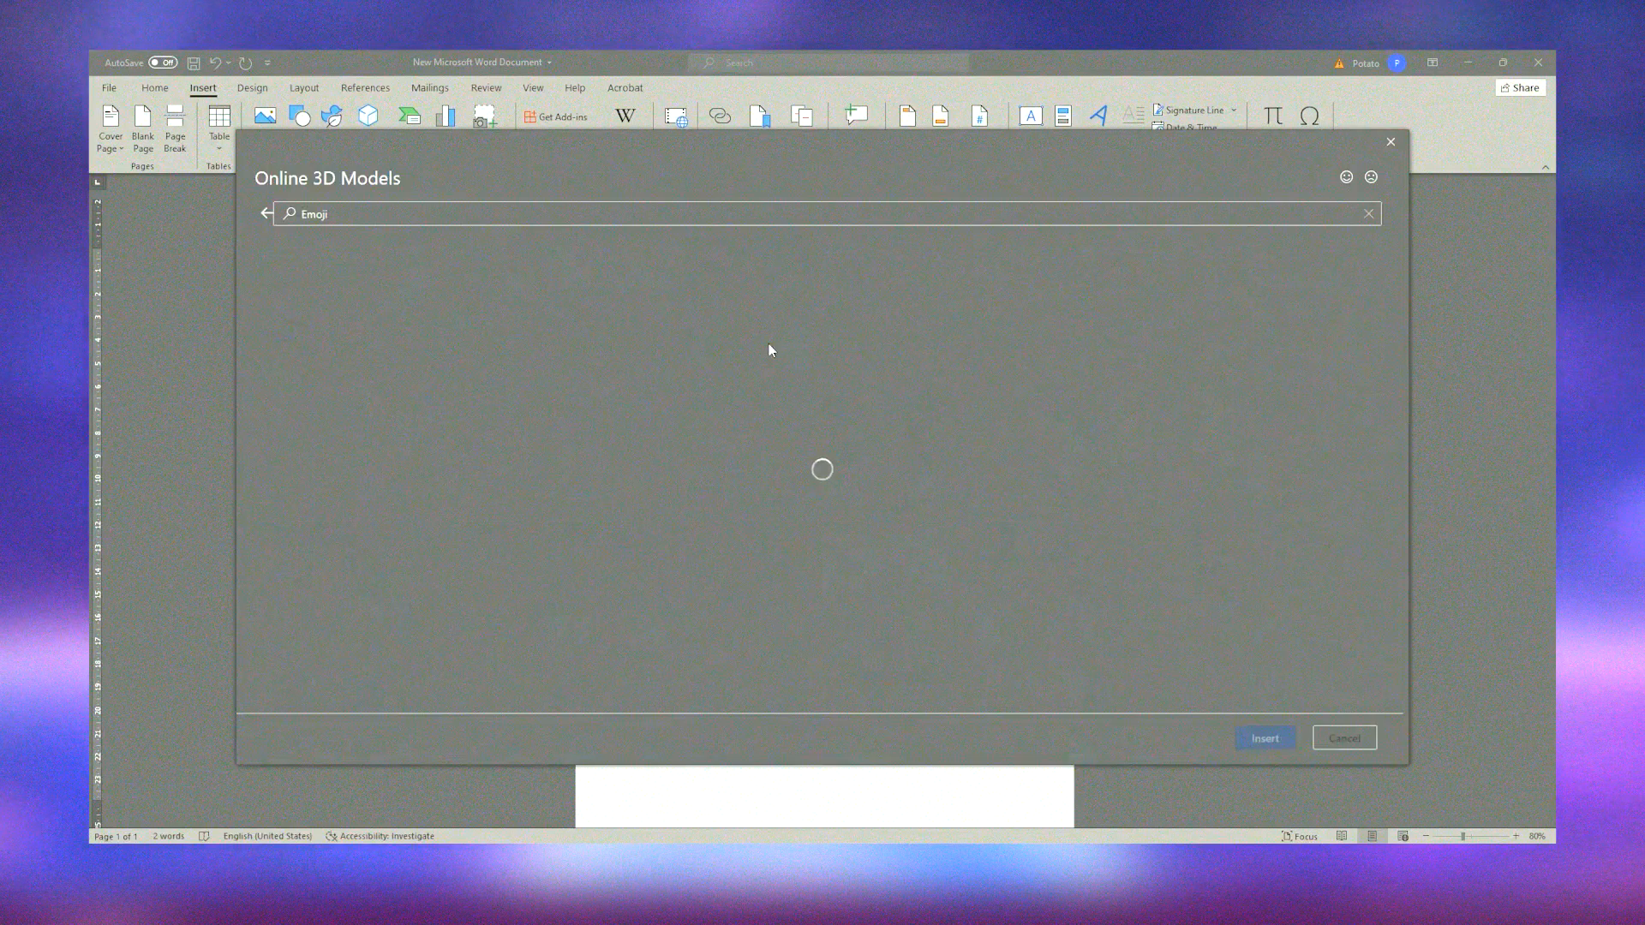